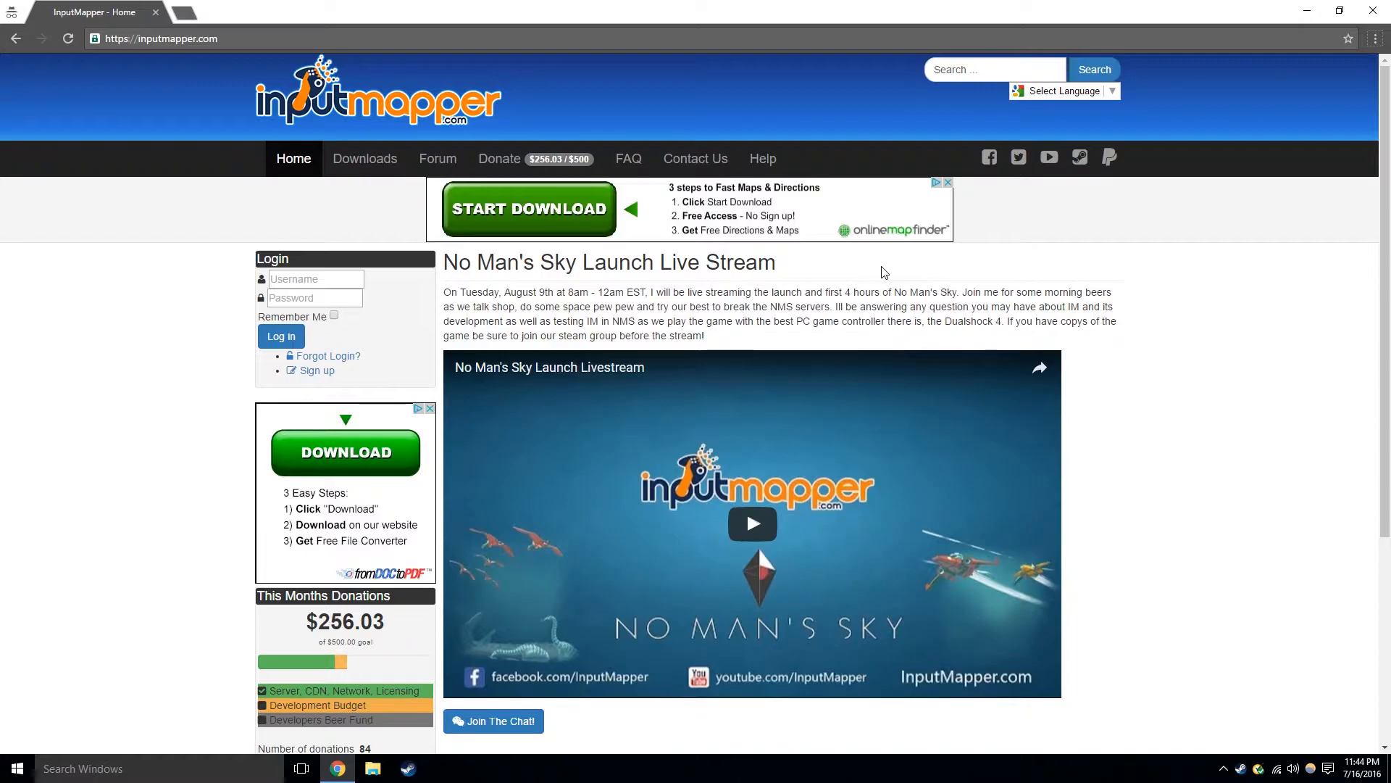
mouse_move(748, 349)
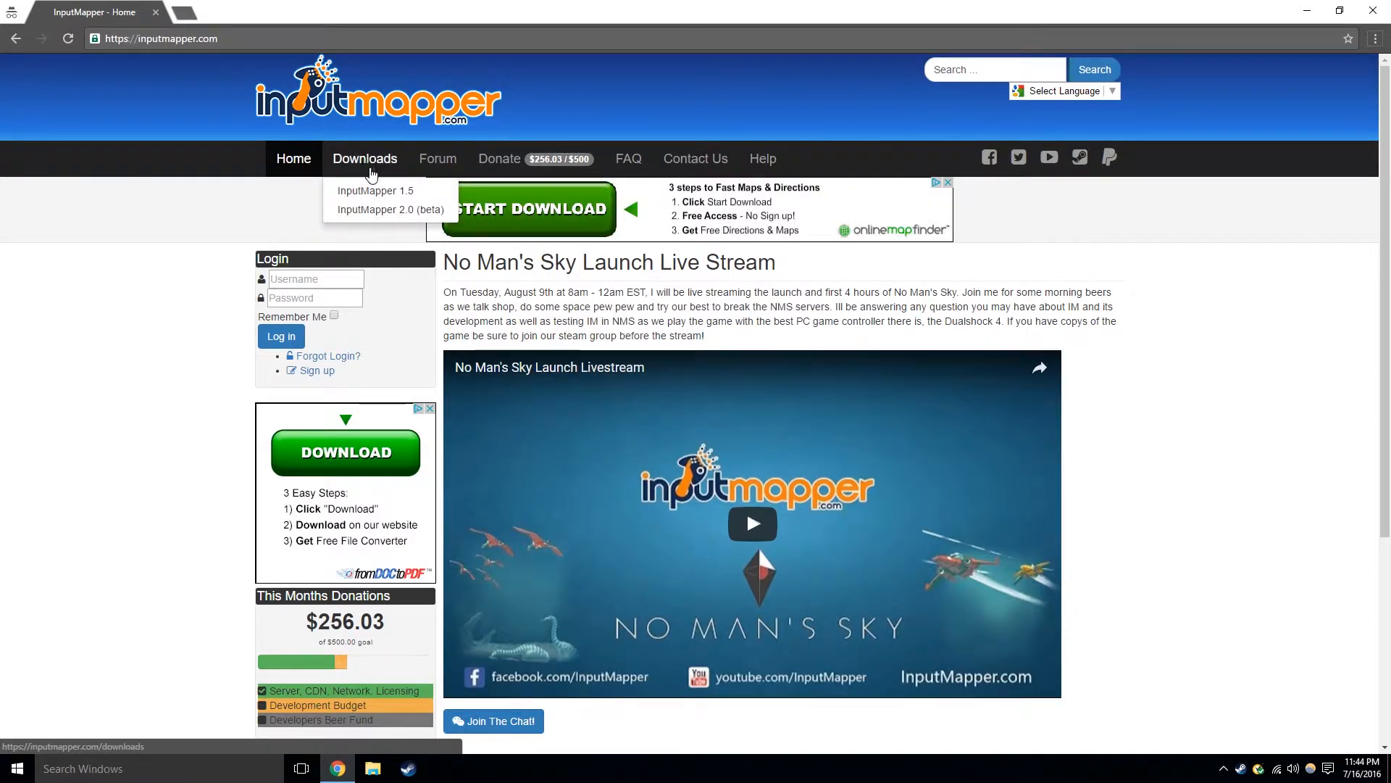
mouse_move(376, 190)
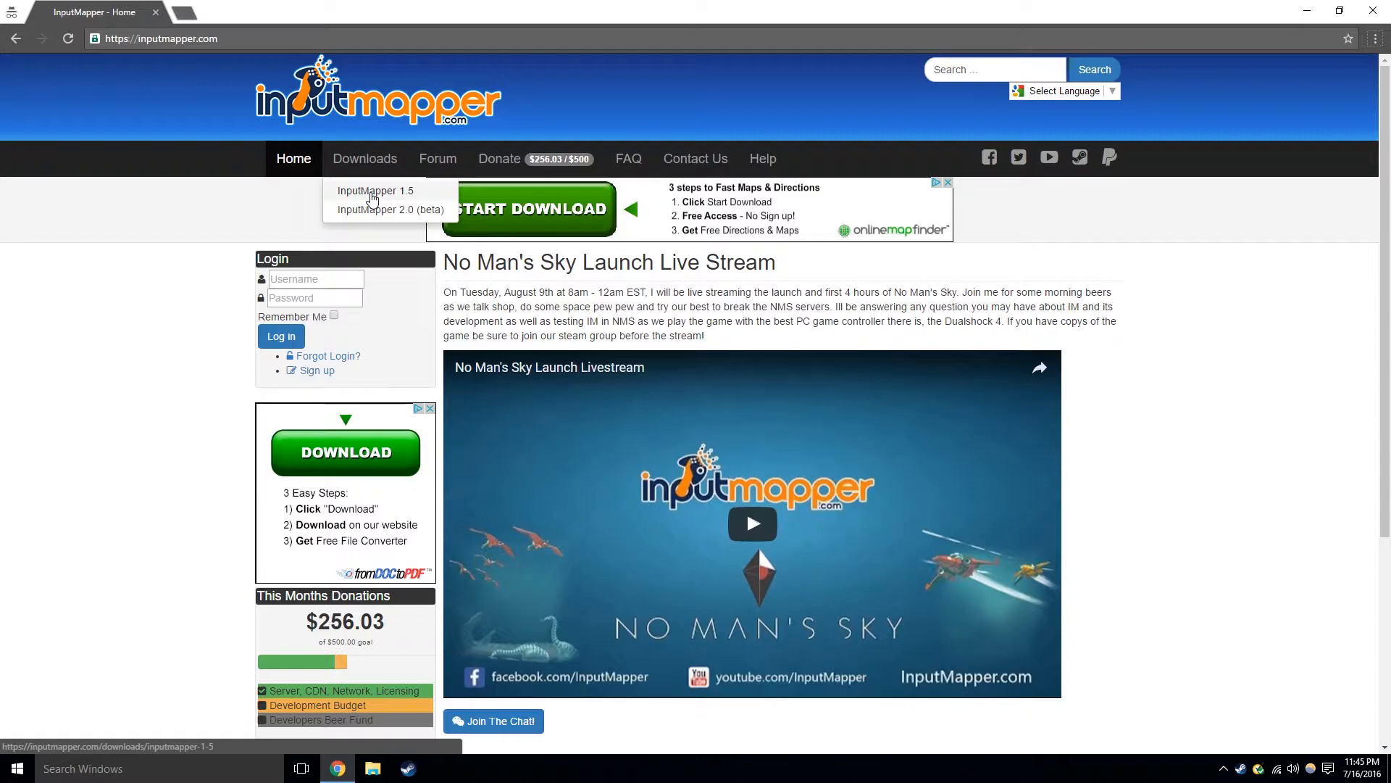
Reach the InputMapper 1.5 downloads page listing build 1.5.31 and earlier releases.
click(375, 190)
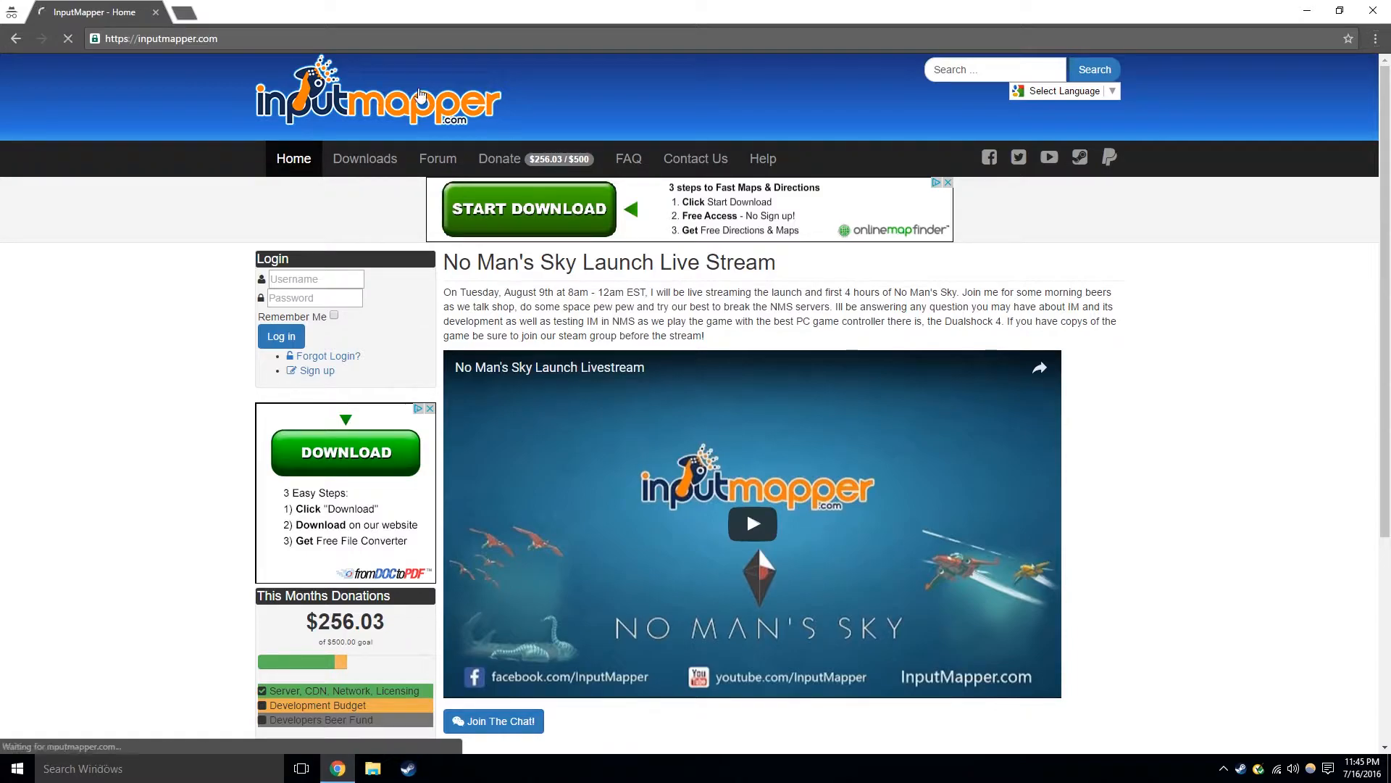
click(365, 158)
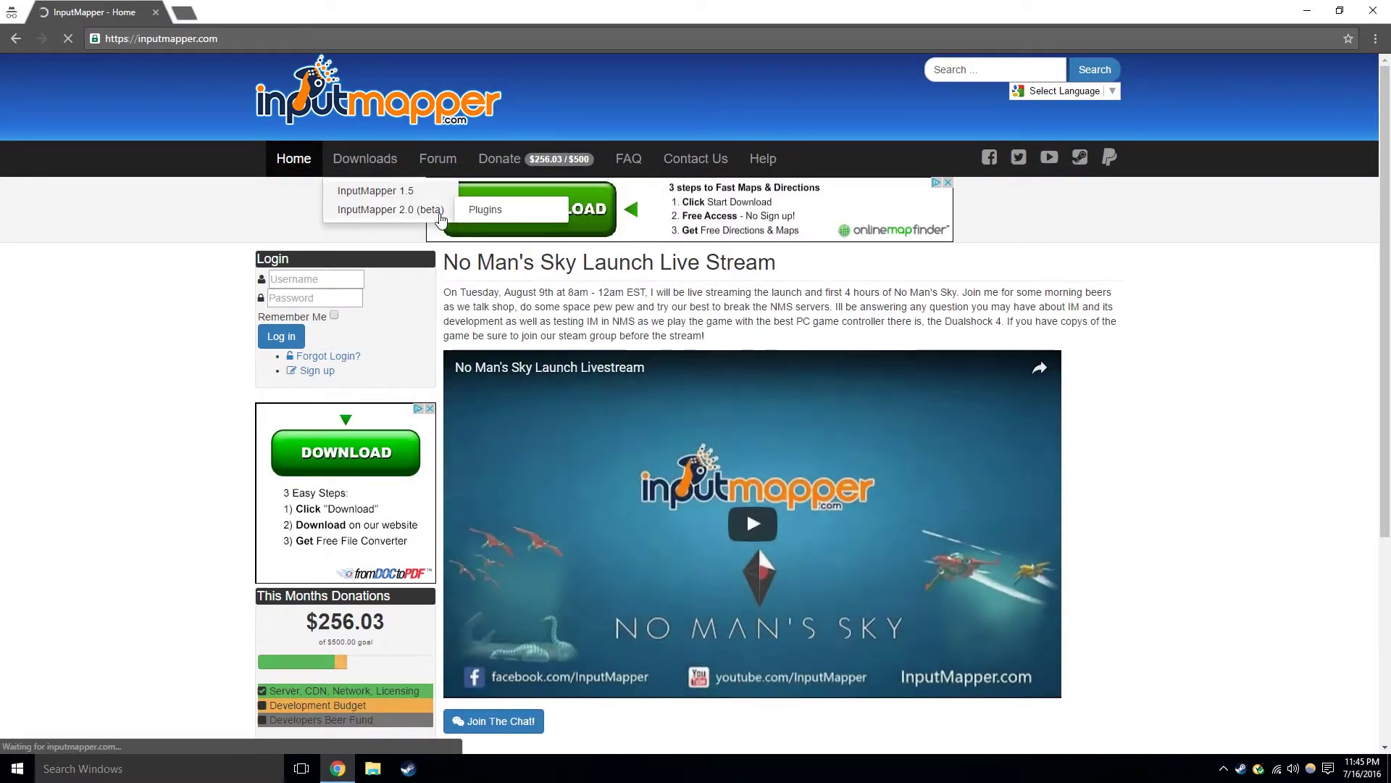
click(375, 189)
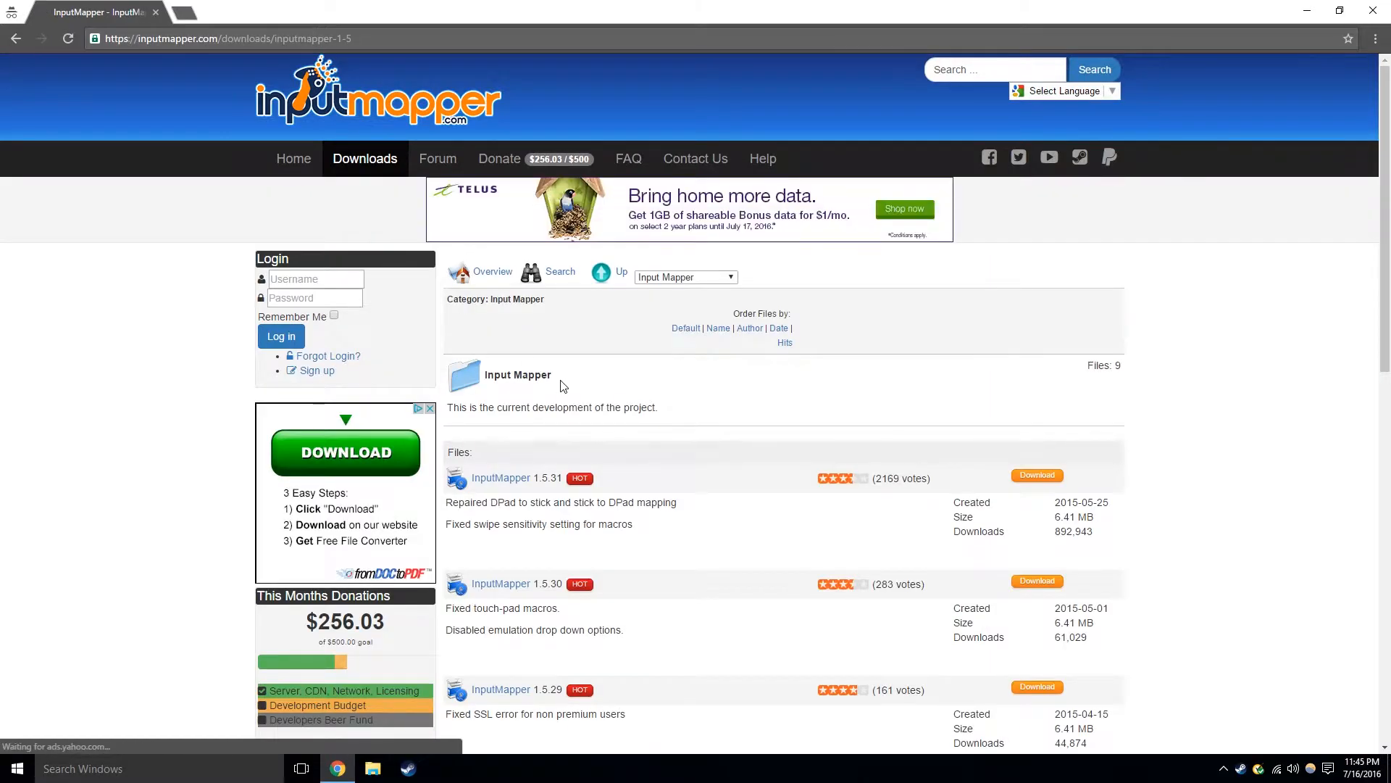
scroll(down, 3)
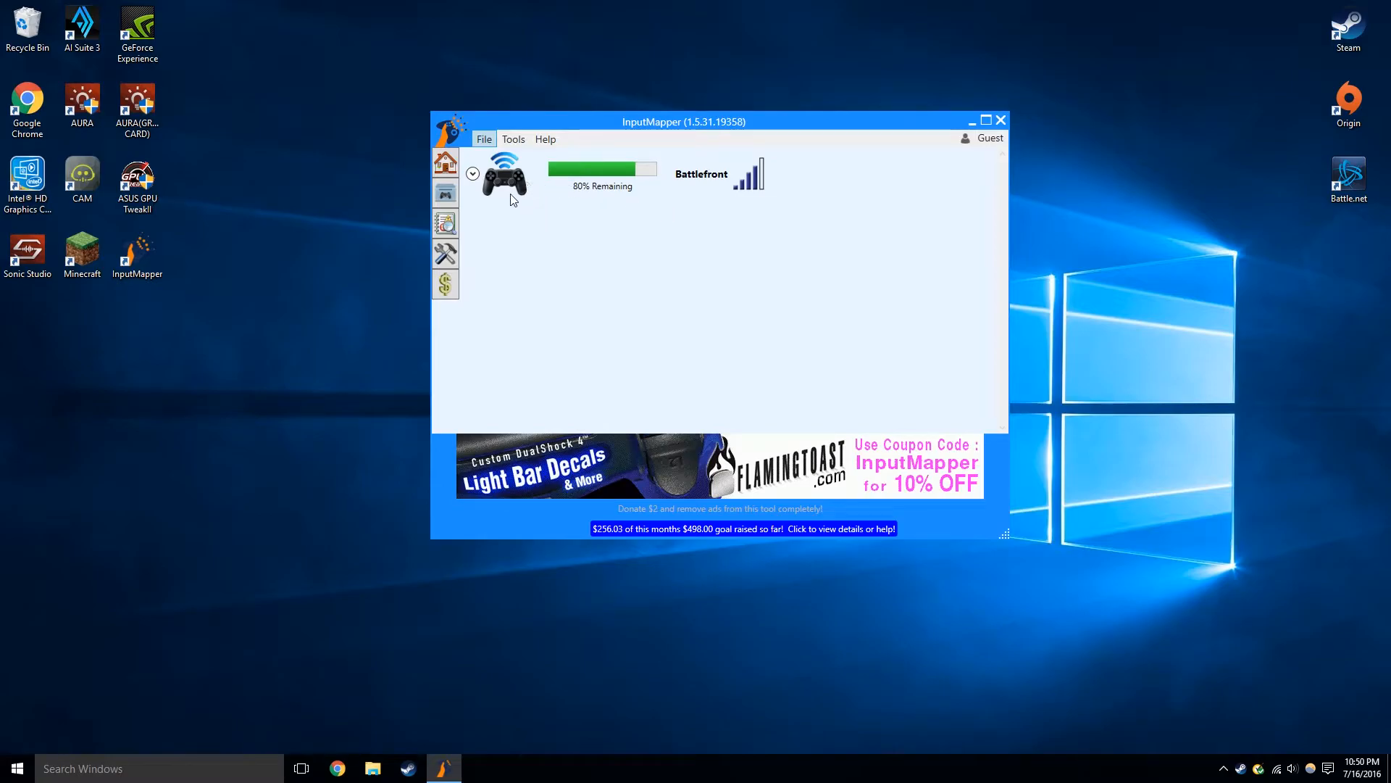
mouse_move(689, 226)
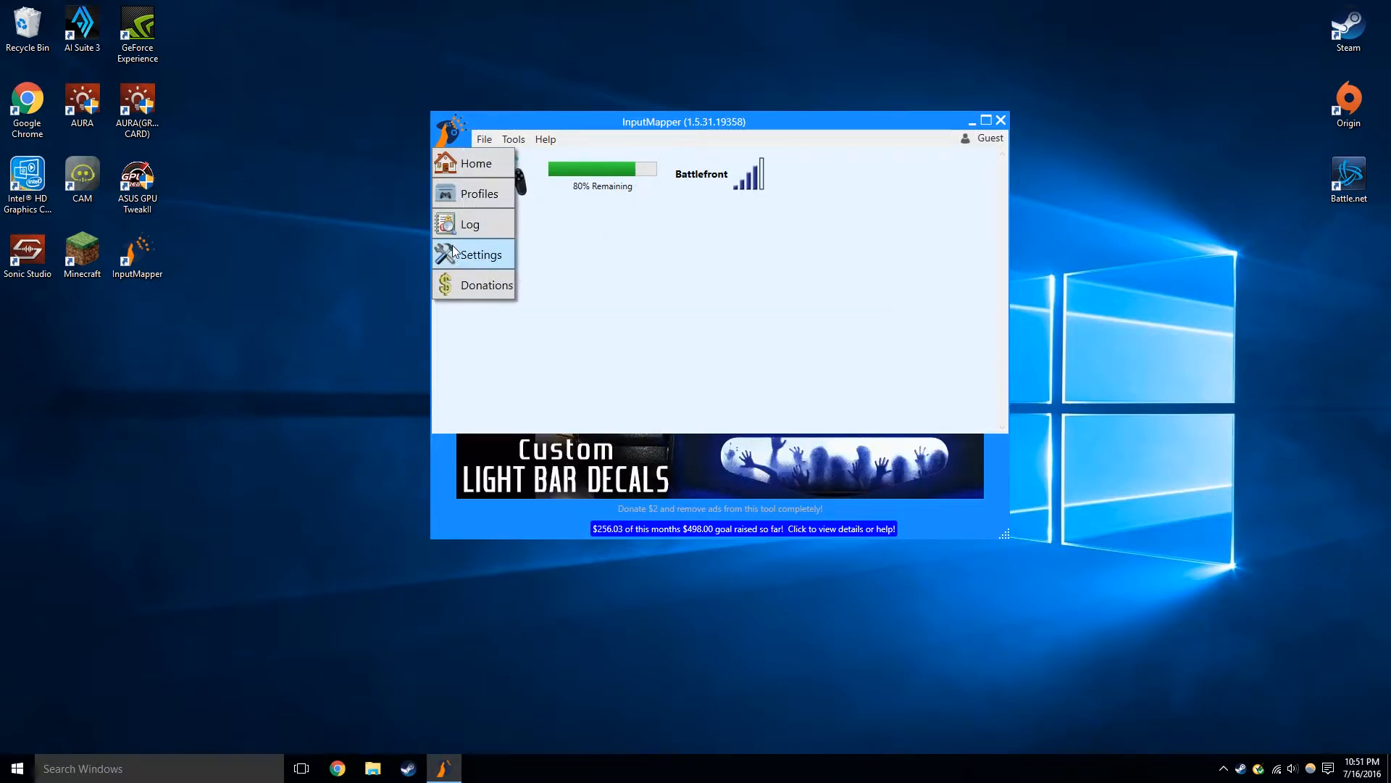
Show the saved profiles list and select the Battlefront profile.
click(480, 193)
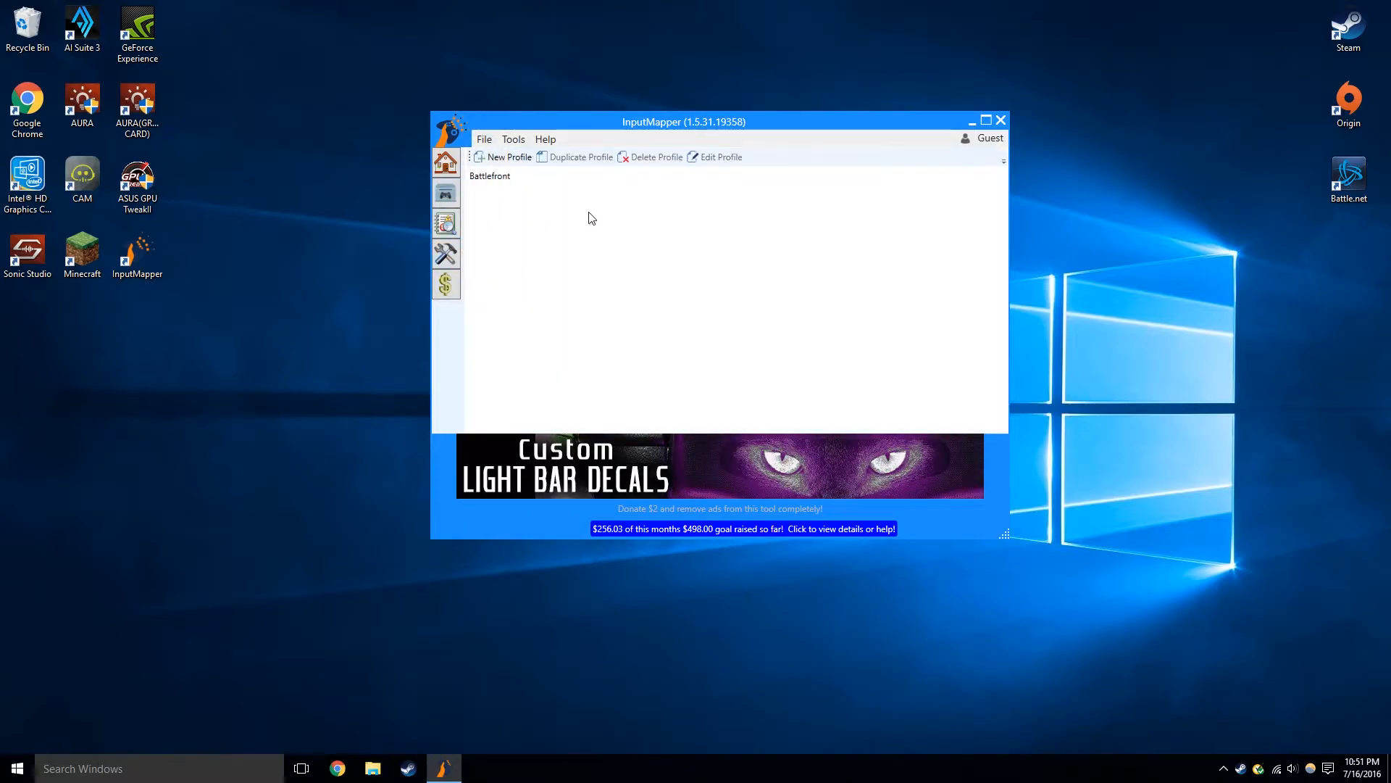
click(488, 176)
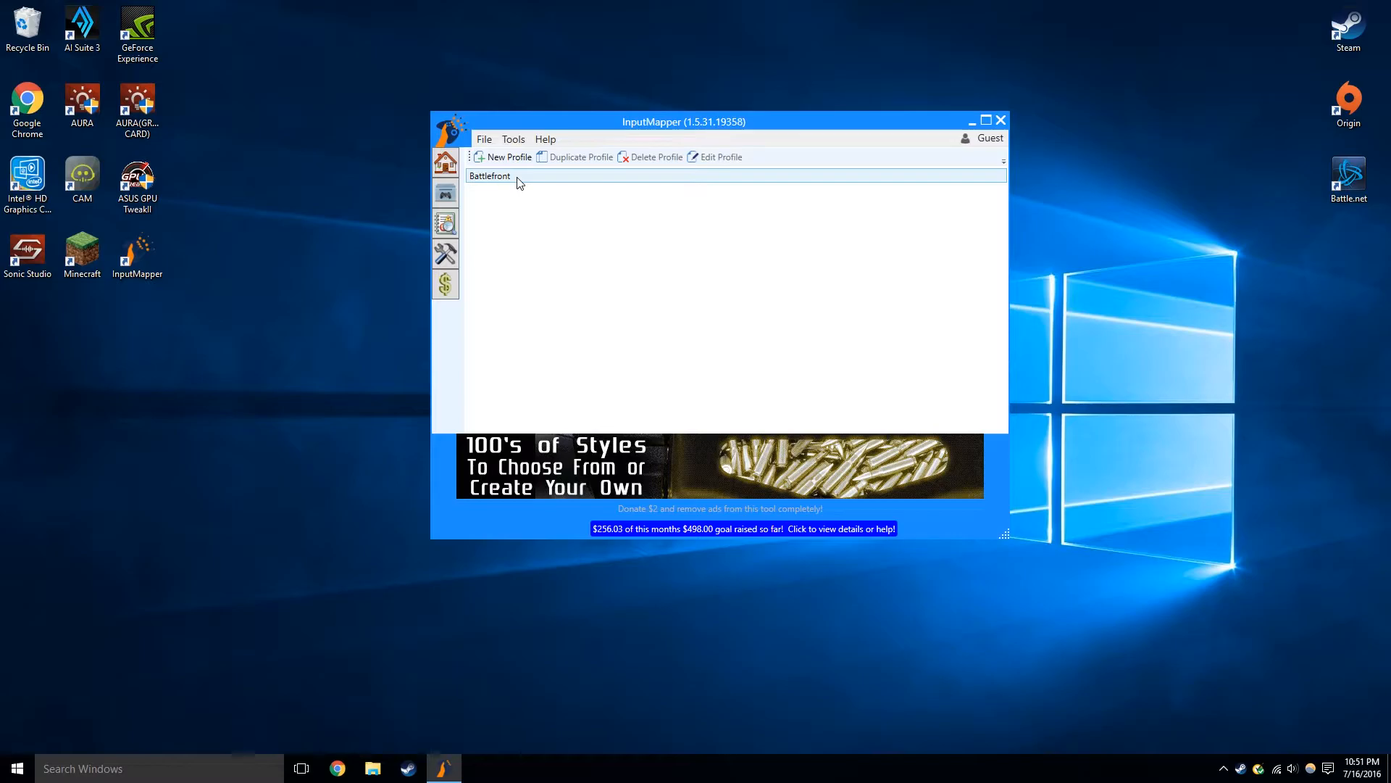
mouse_move(513, 184)
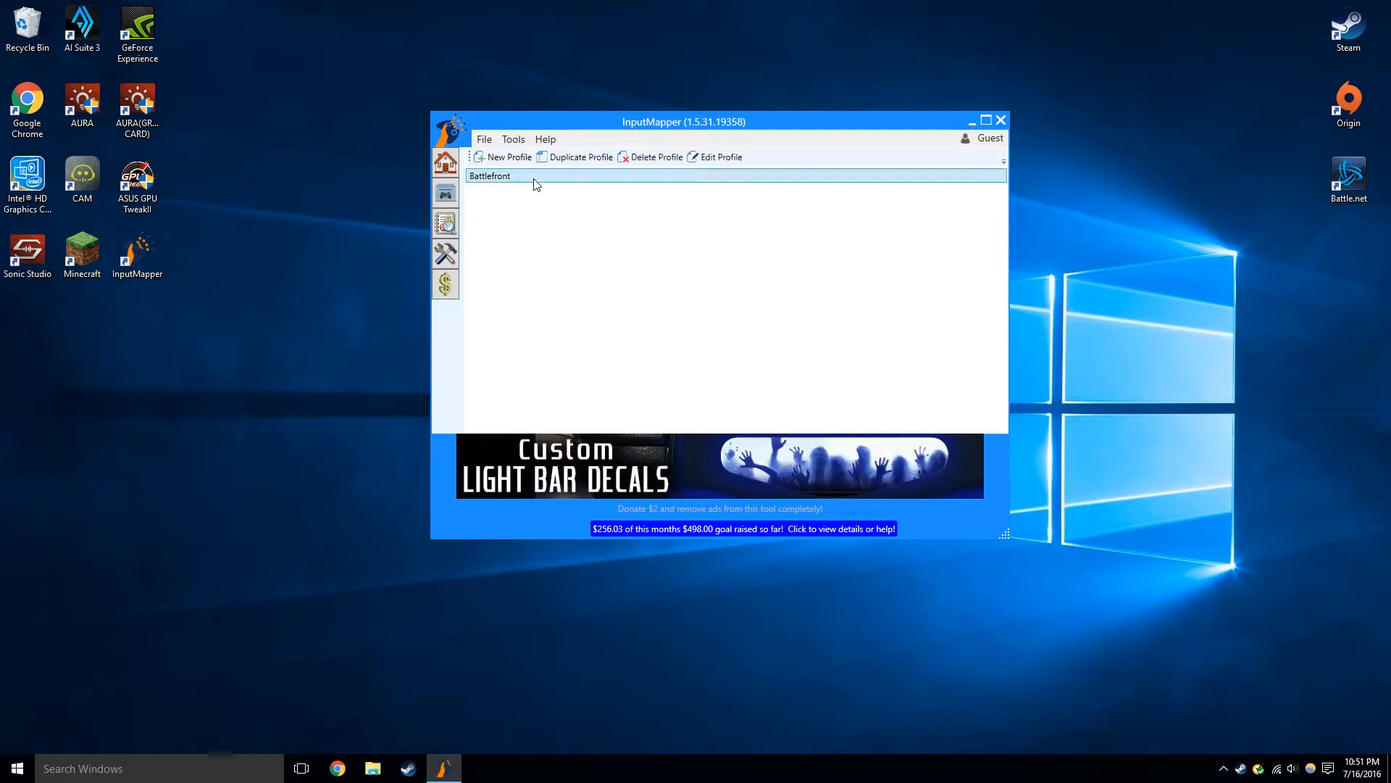
Edit the Battlefront profile, reviewing its Sixaxis mappings with Gyro X left at None.
click(720, 157)
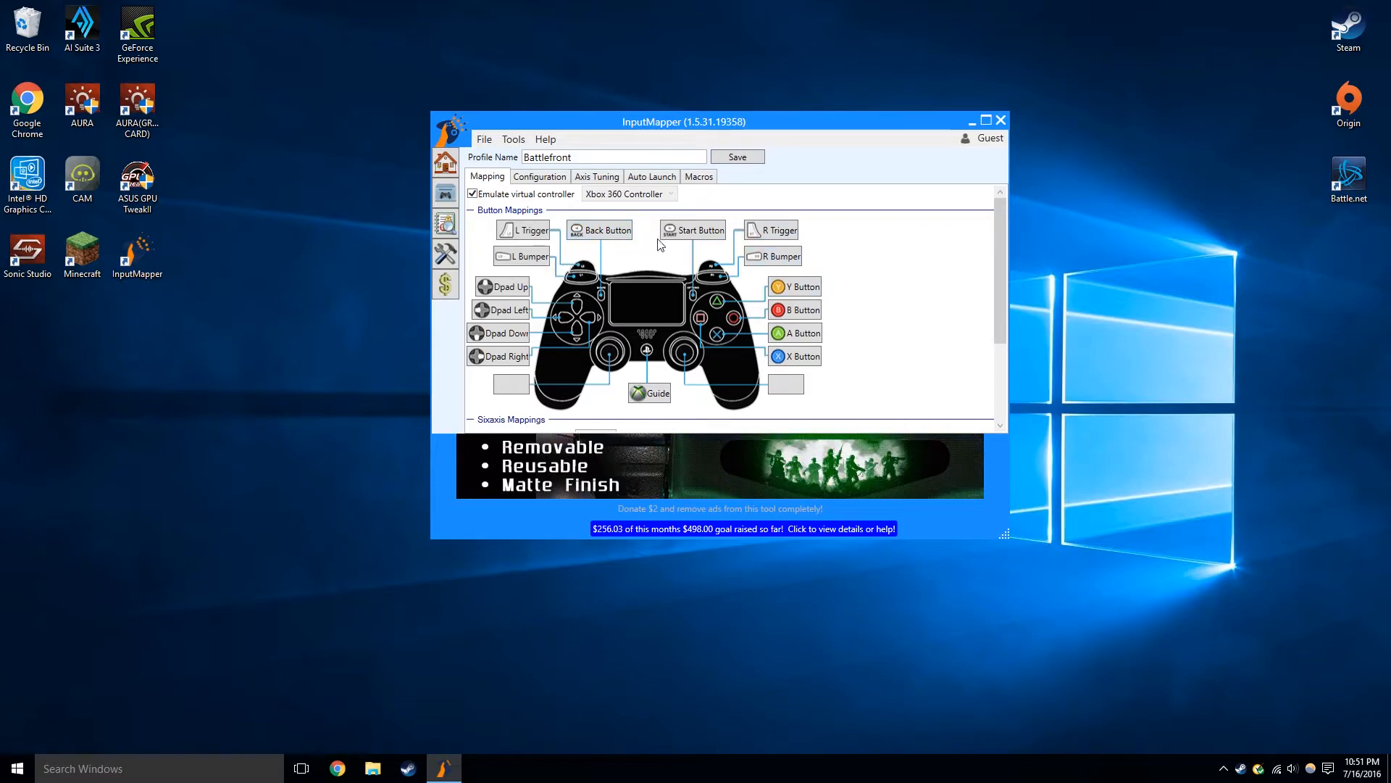
mouse_move(584, 298)
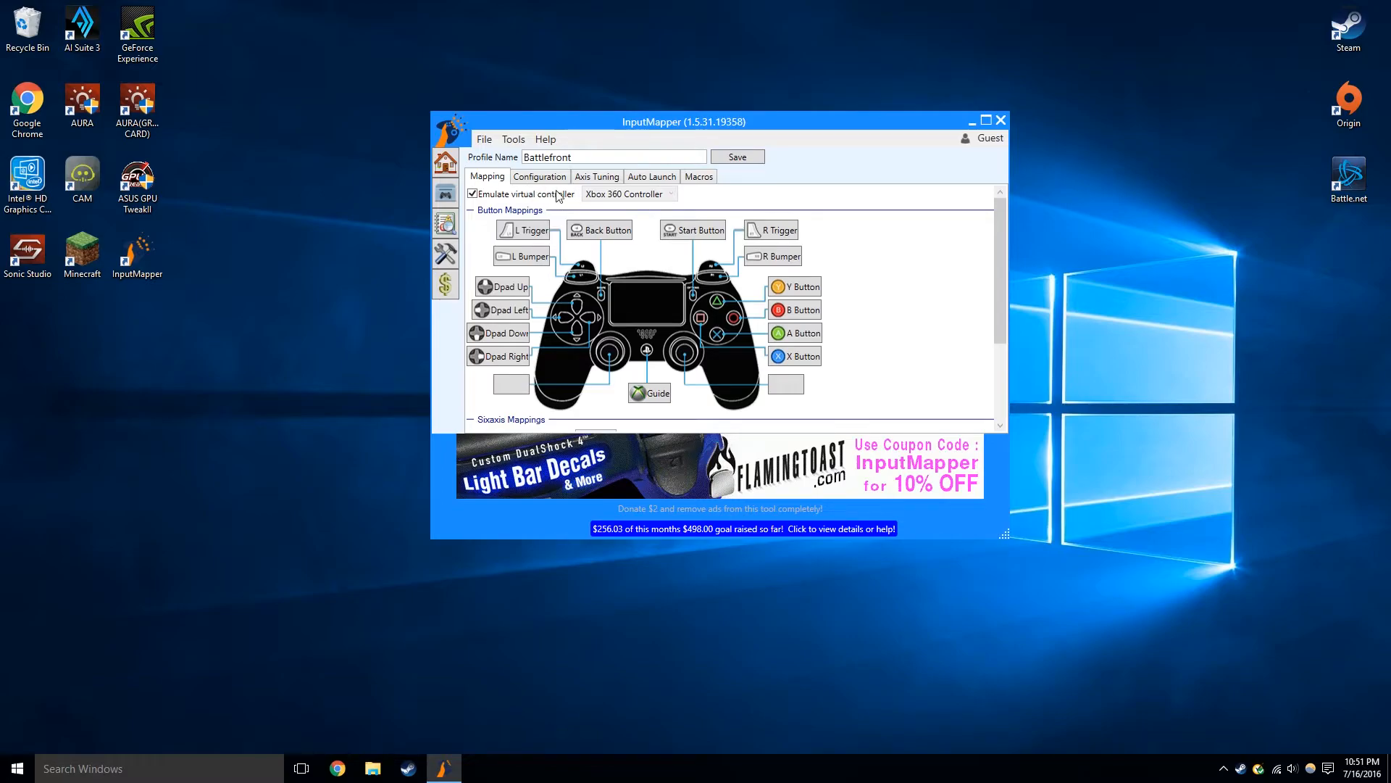
mouse_move(677, 213)
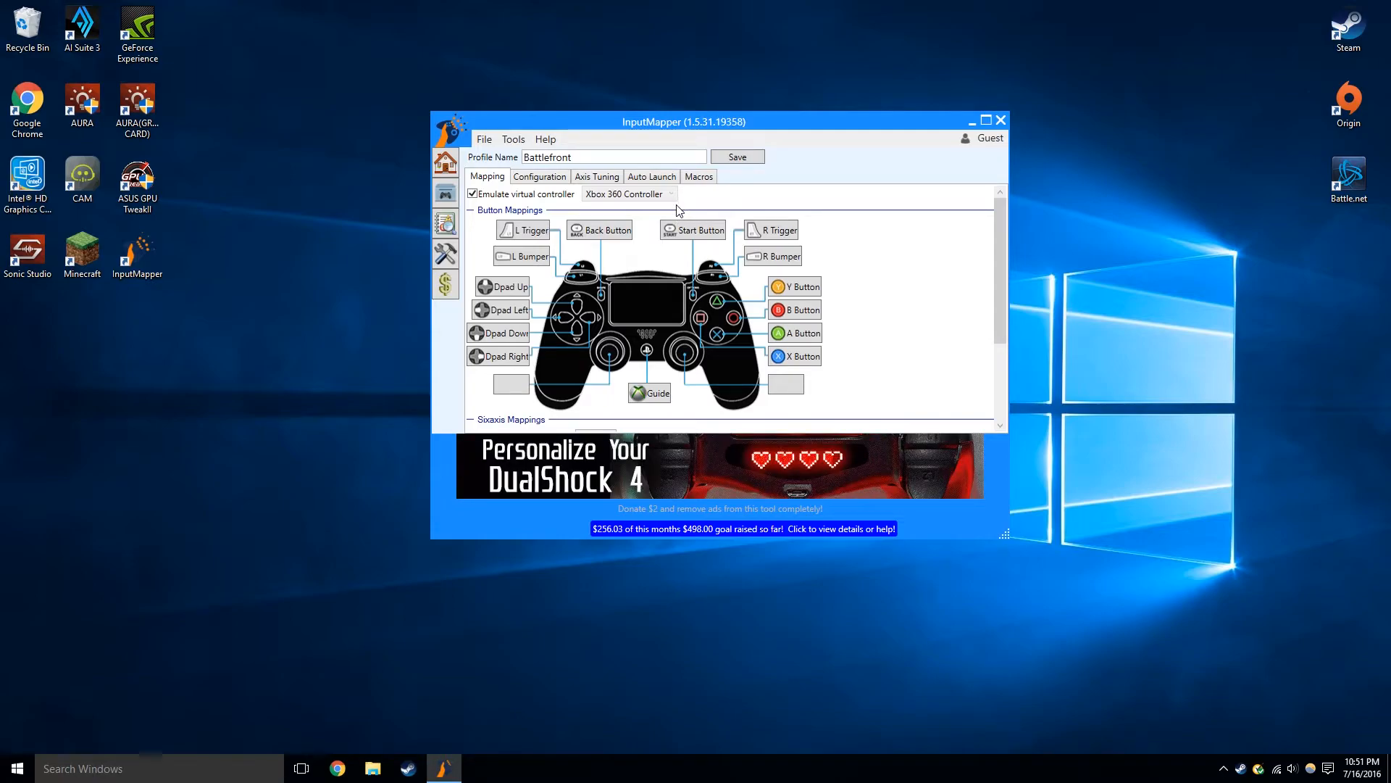
scroll(down, 3)
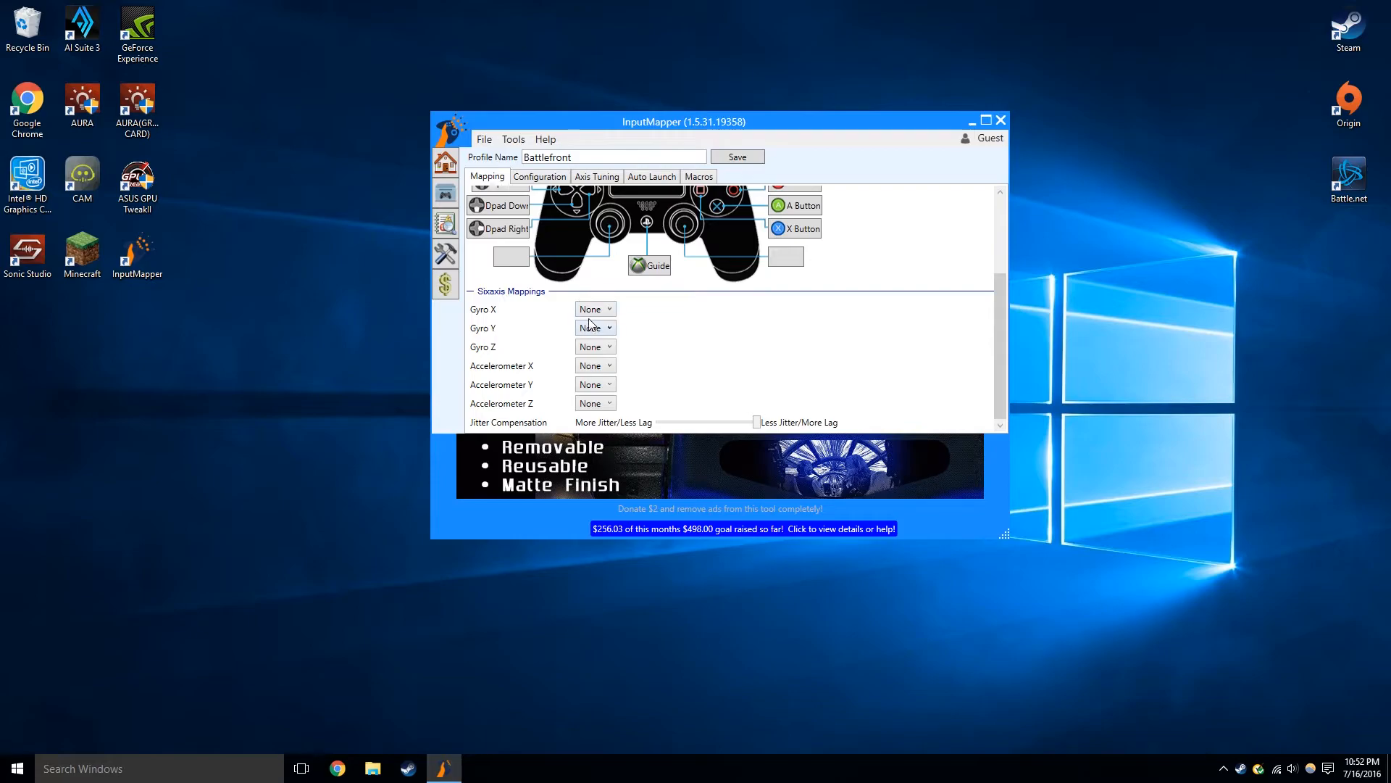
click(594, 309)
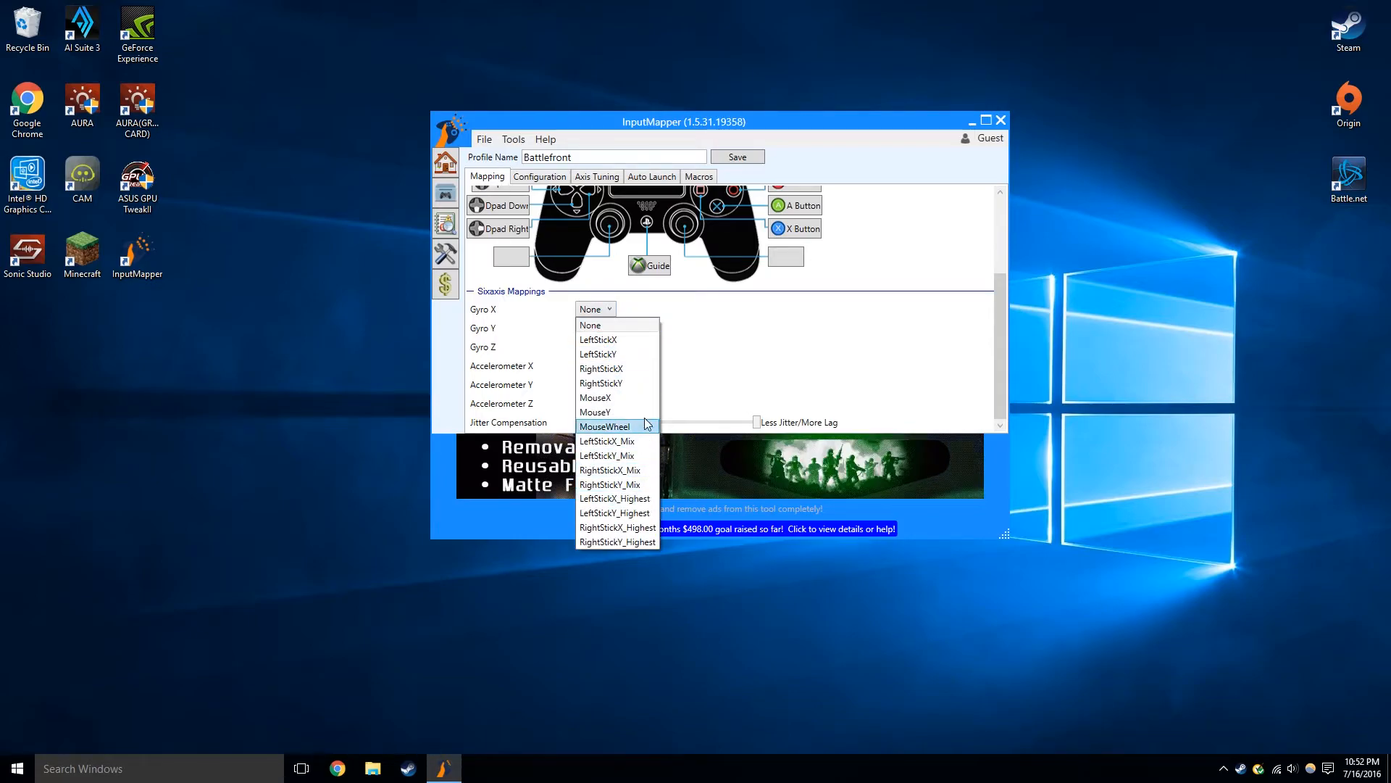
mouse_move(635, 397)
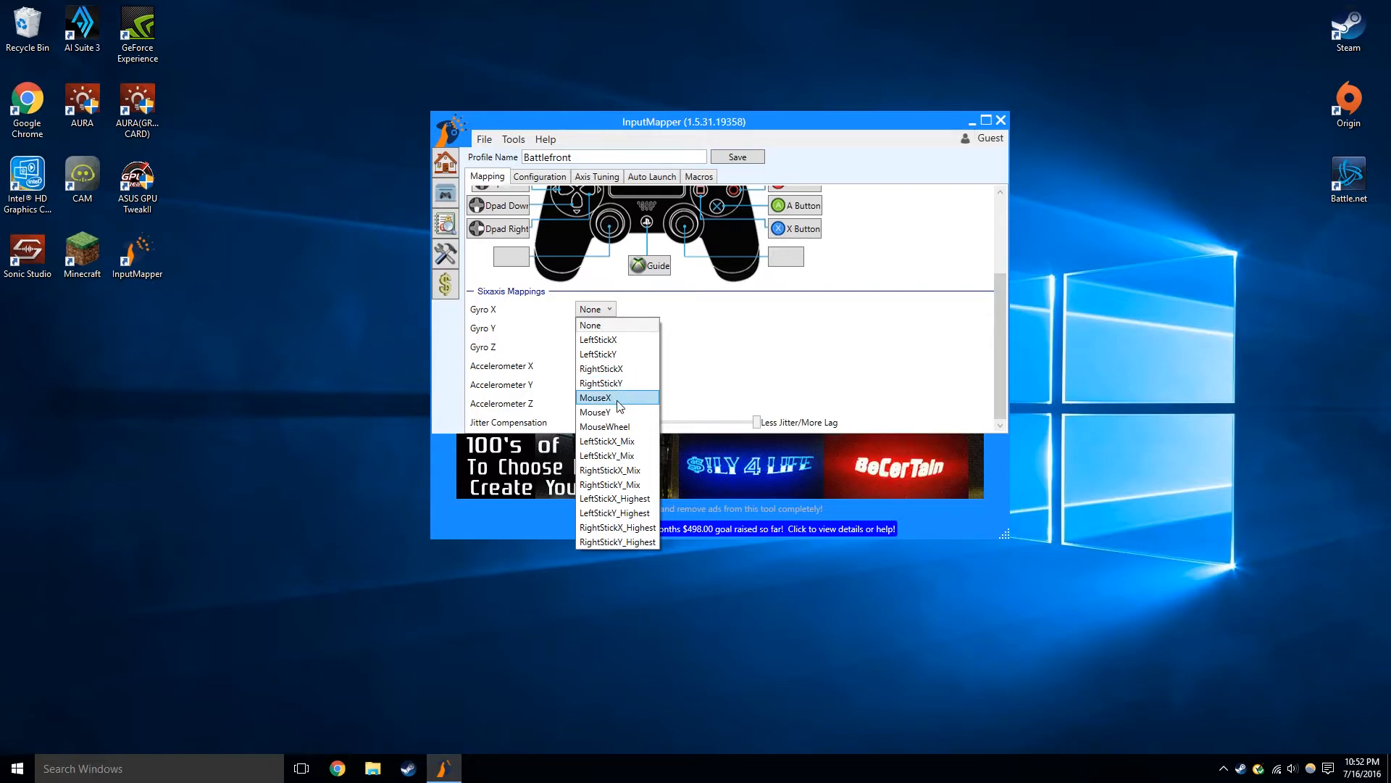
mouse_move(600, 382)
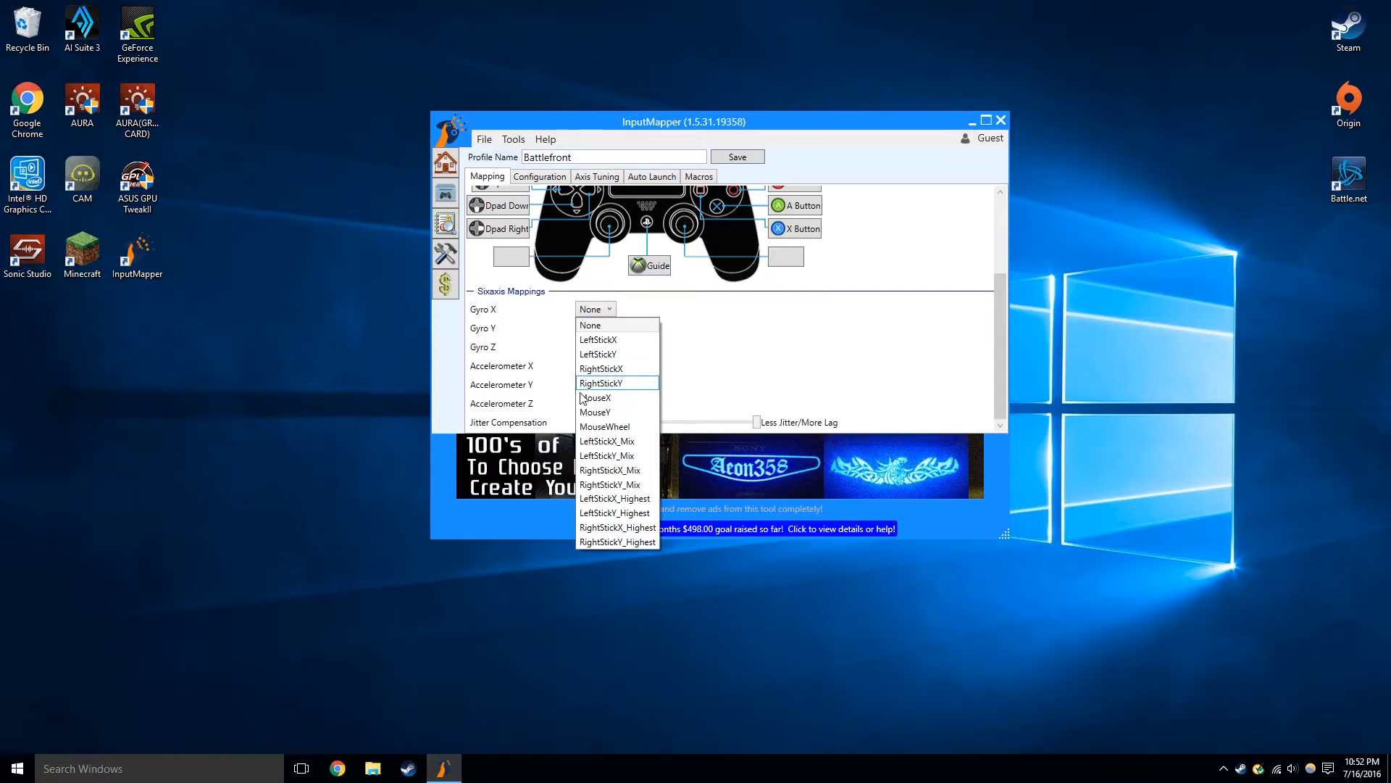
mouse_move(594, 397)
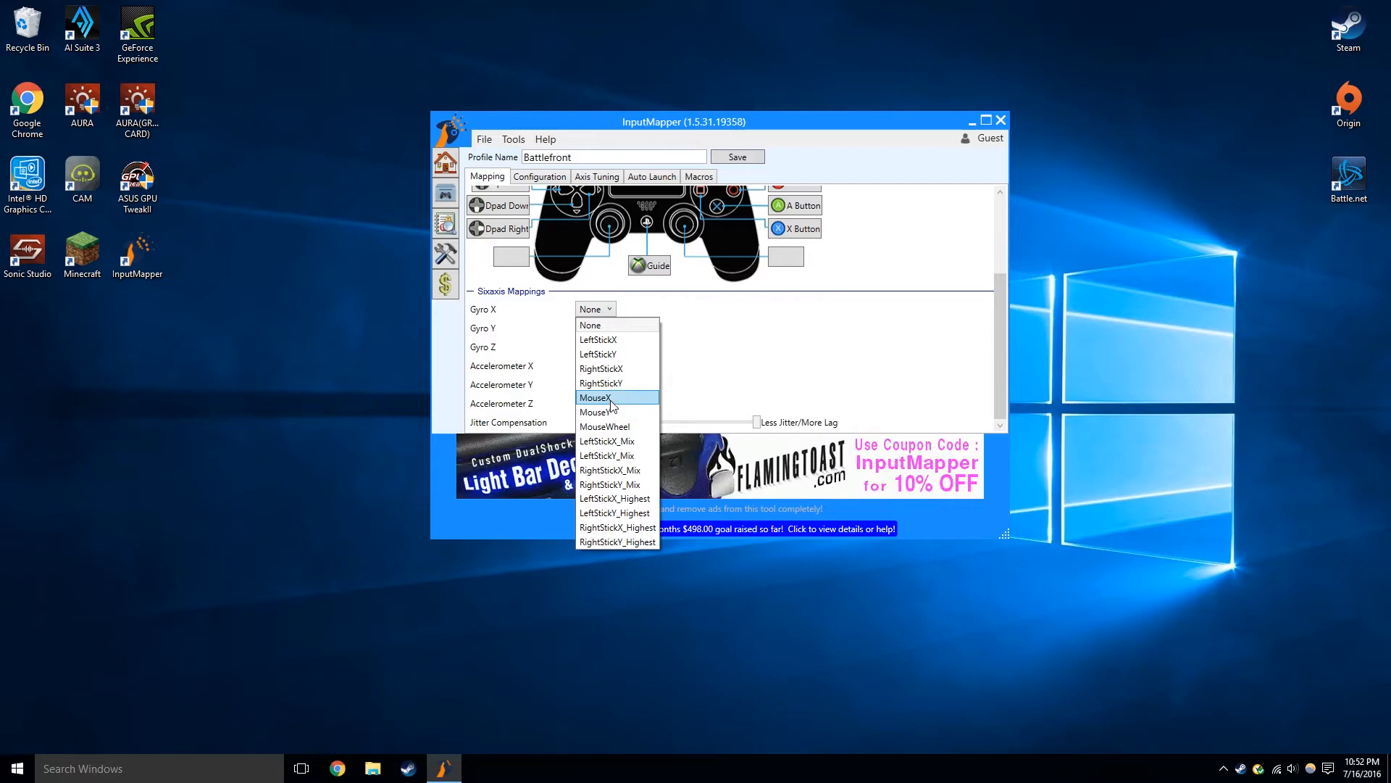
mouse_move(618, 404)
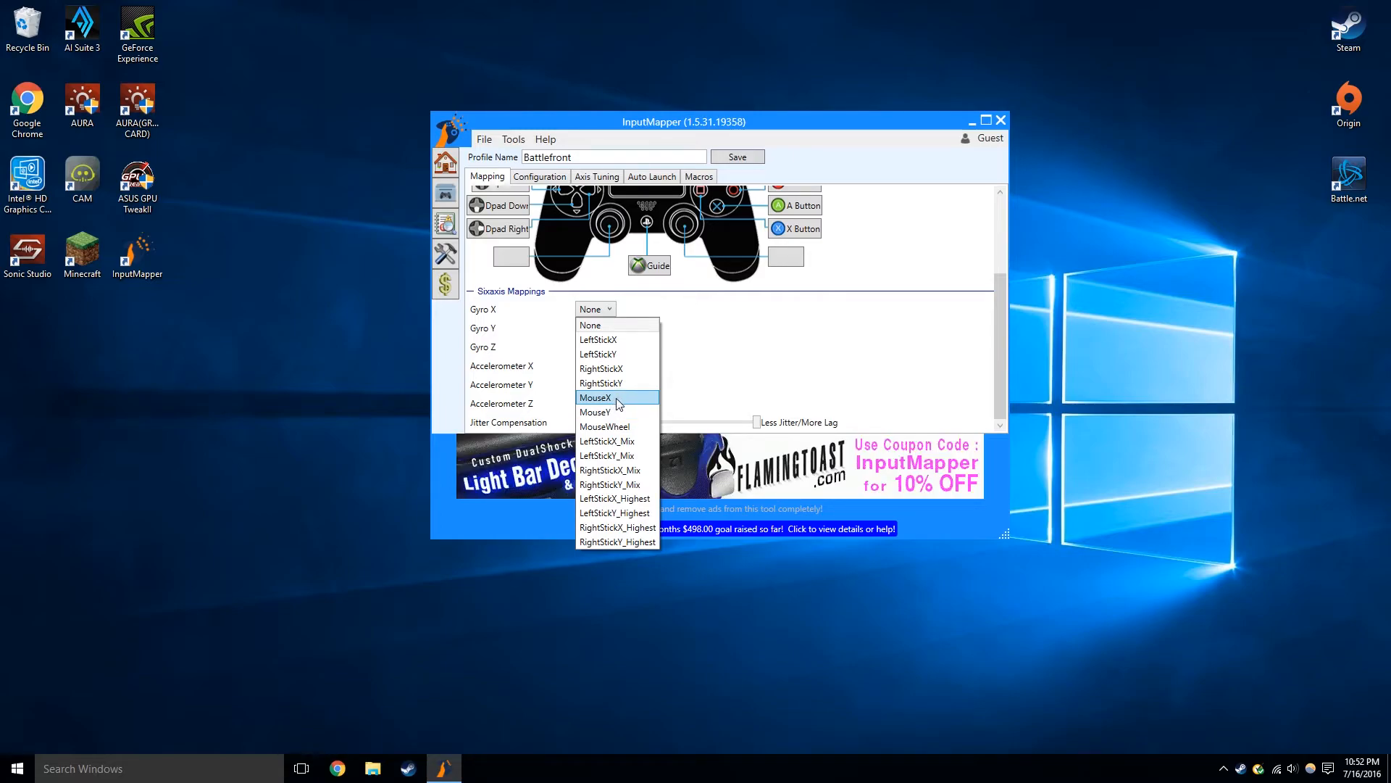
mouse_move(683, 372)
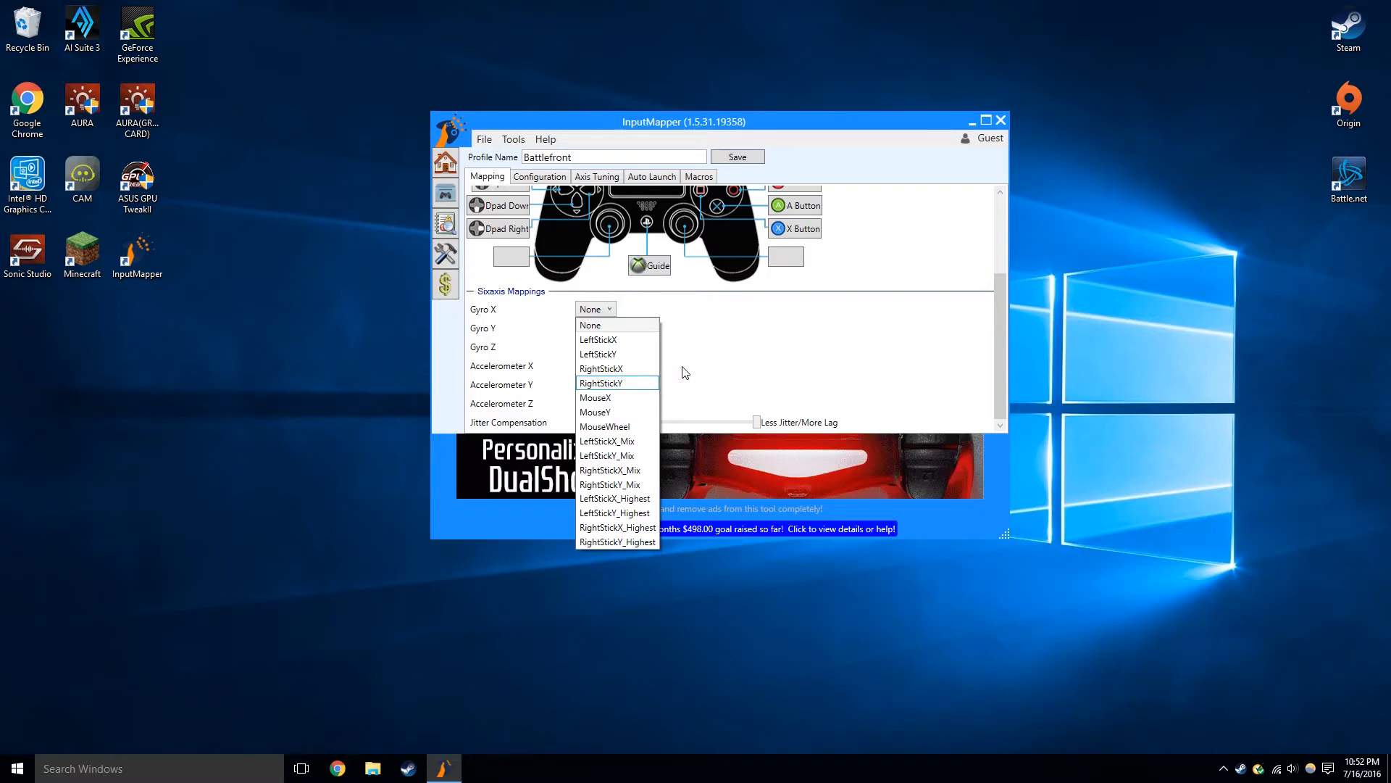
click(590, 325)
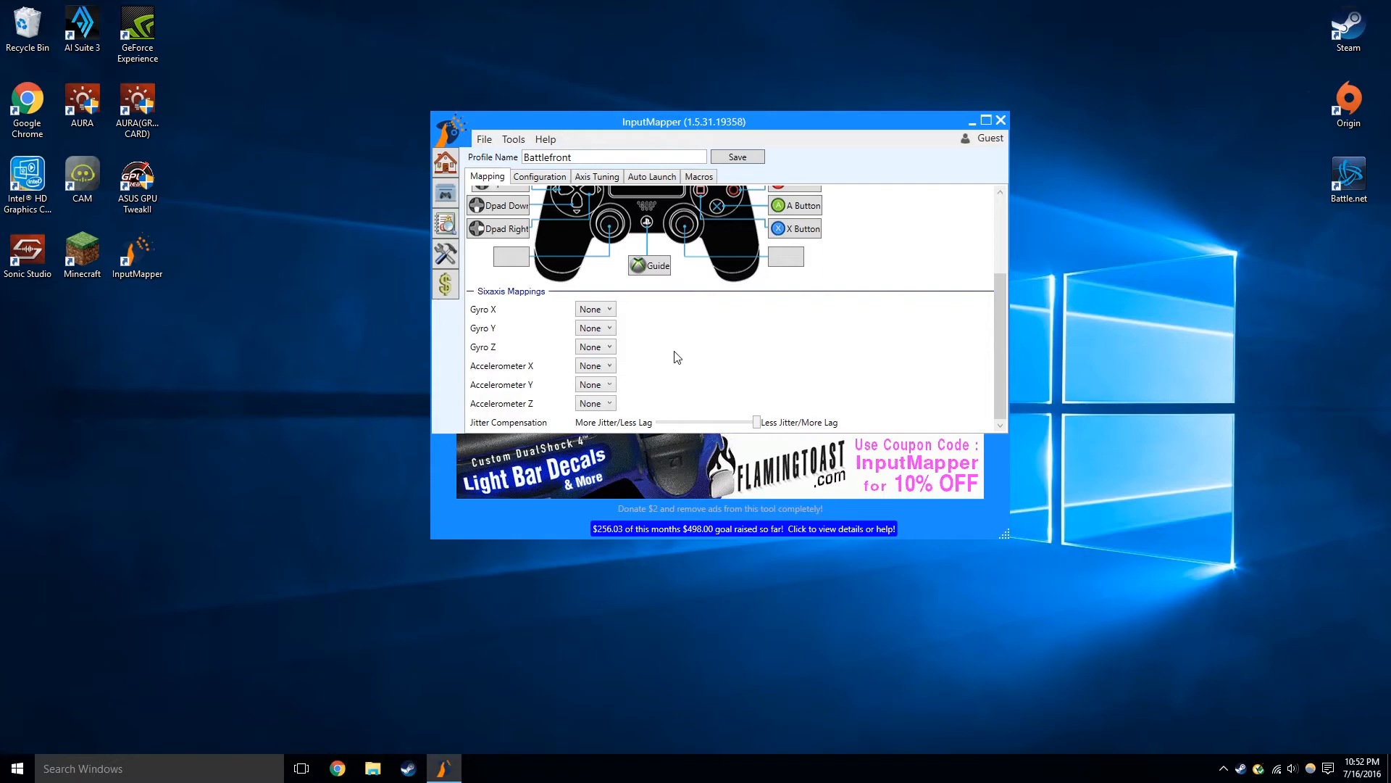
mouse_move(671, 342)
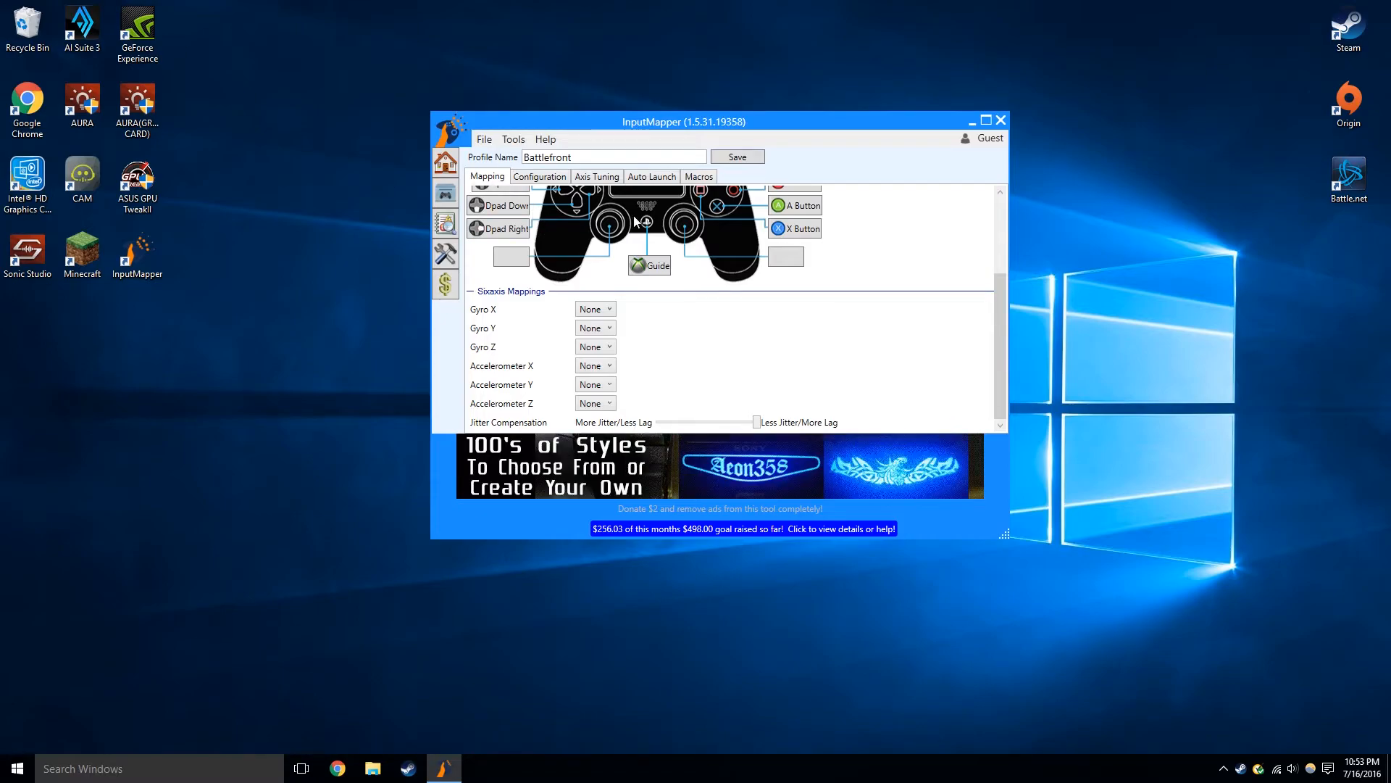
scroll(up, 3)
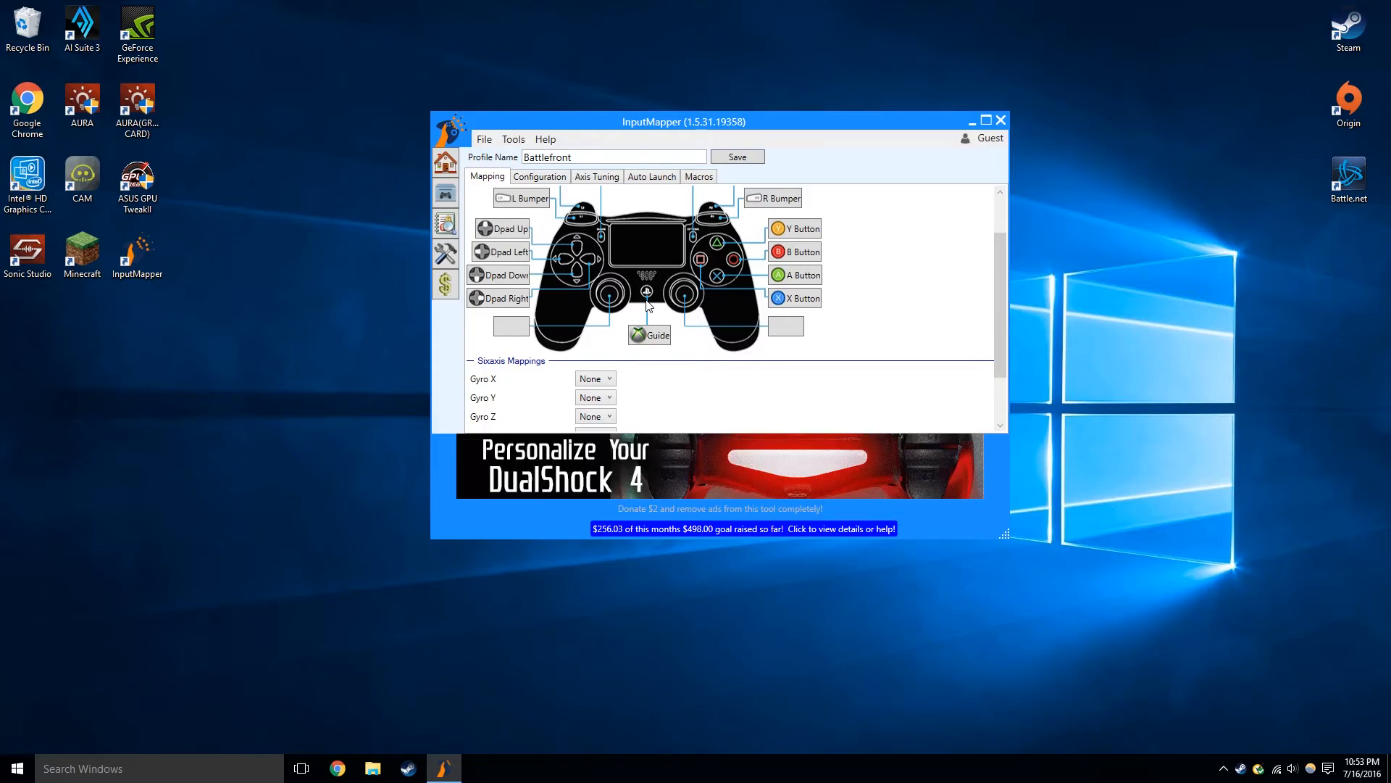
mouse_move(548, 331)
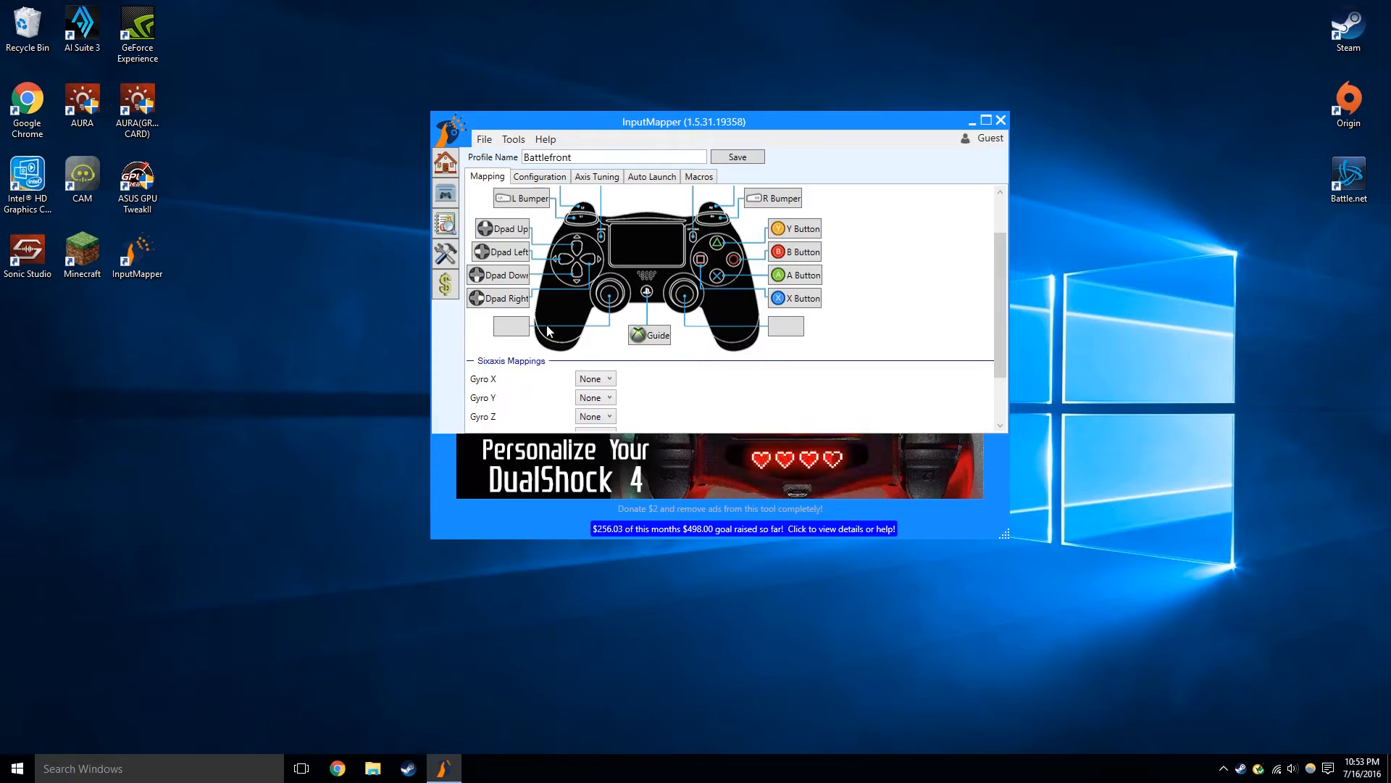
mouse_move(546, 188)
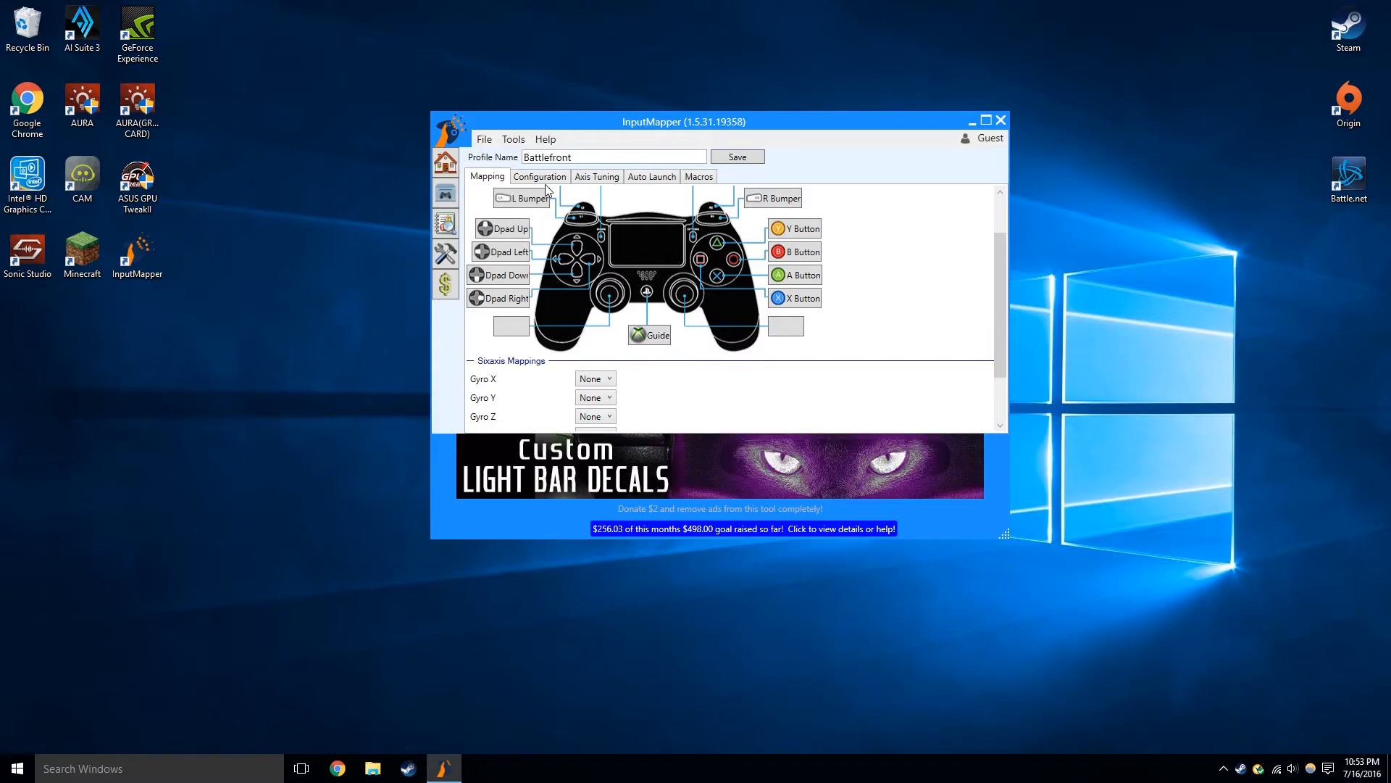
Review the Configuration settings, briefly enabling the lightbar to see its charging modes, then disabling it.
scroll(down, 3)
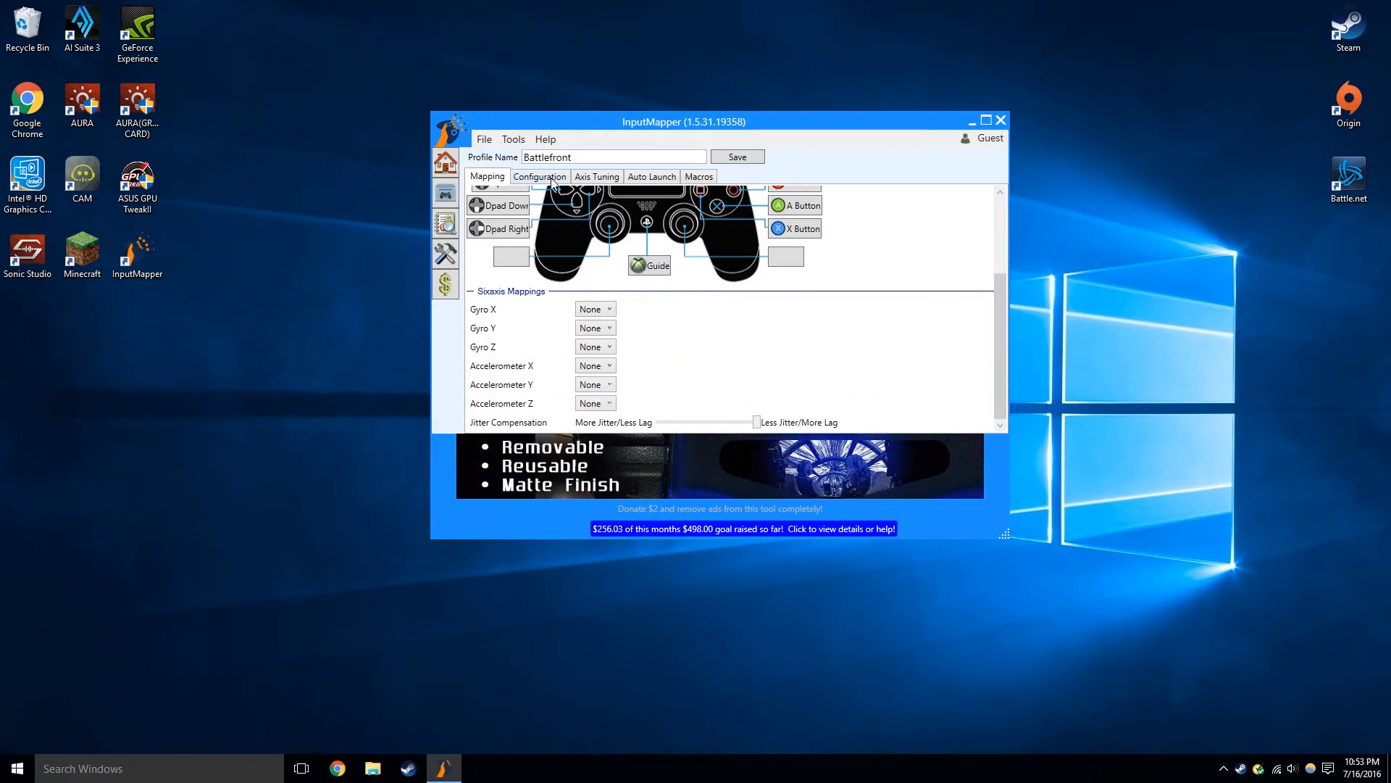
click(539, 175)
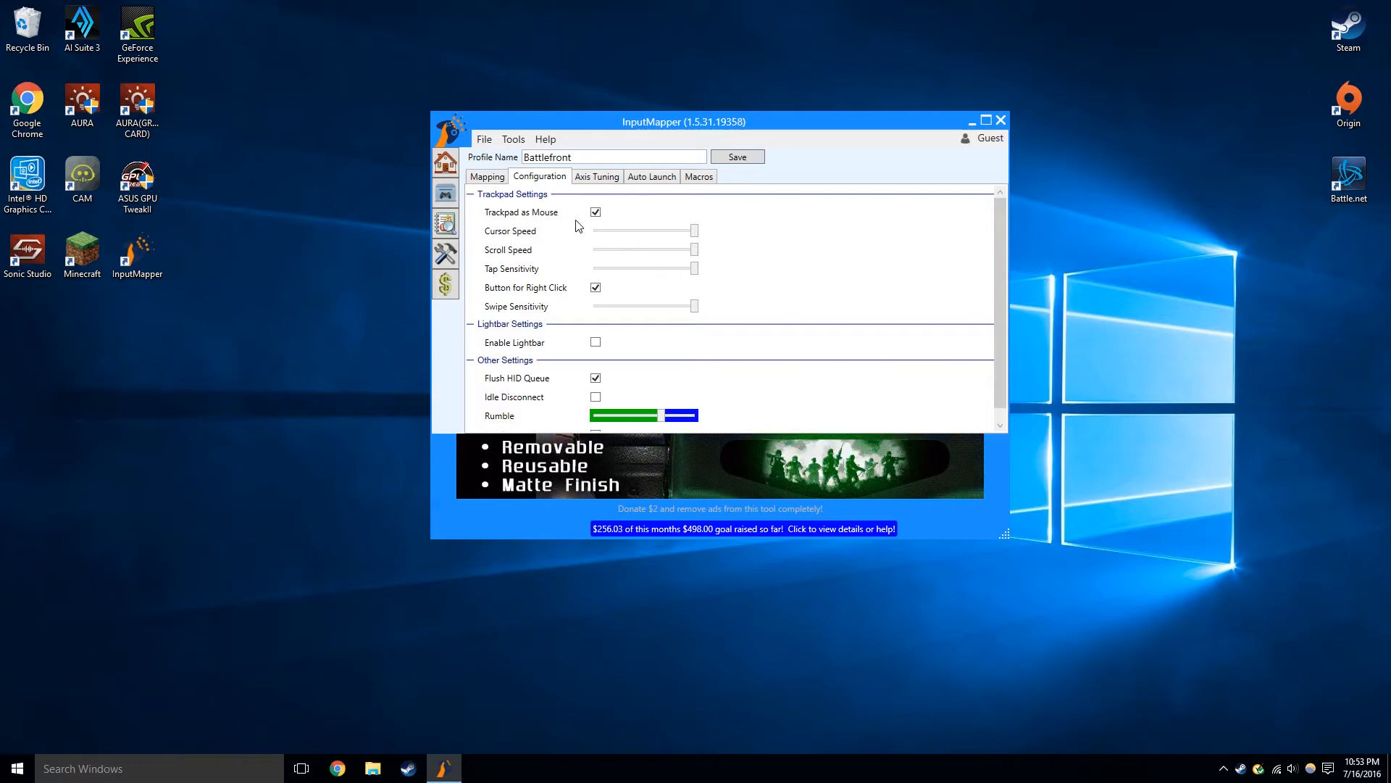
mouse_move(610, 234)
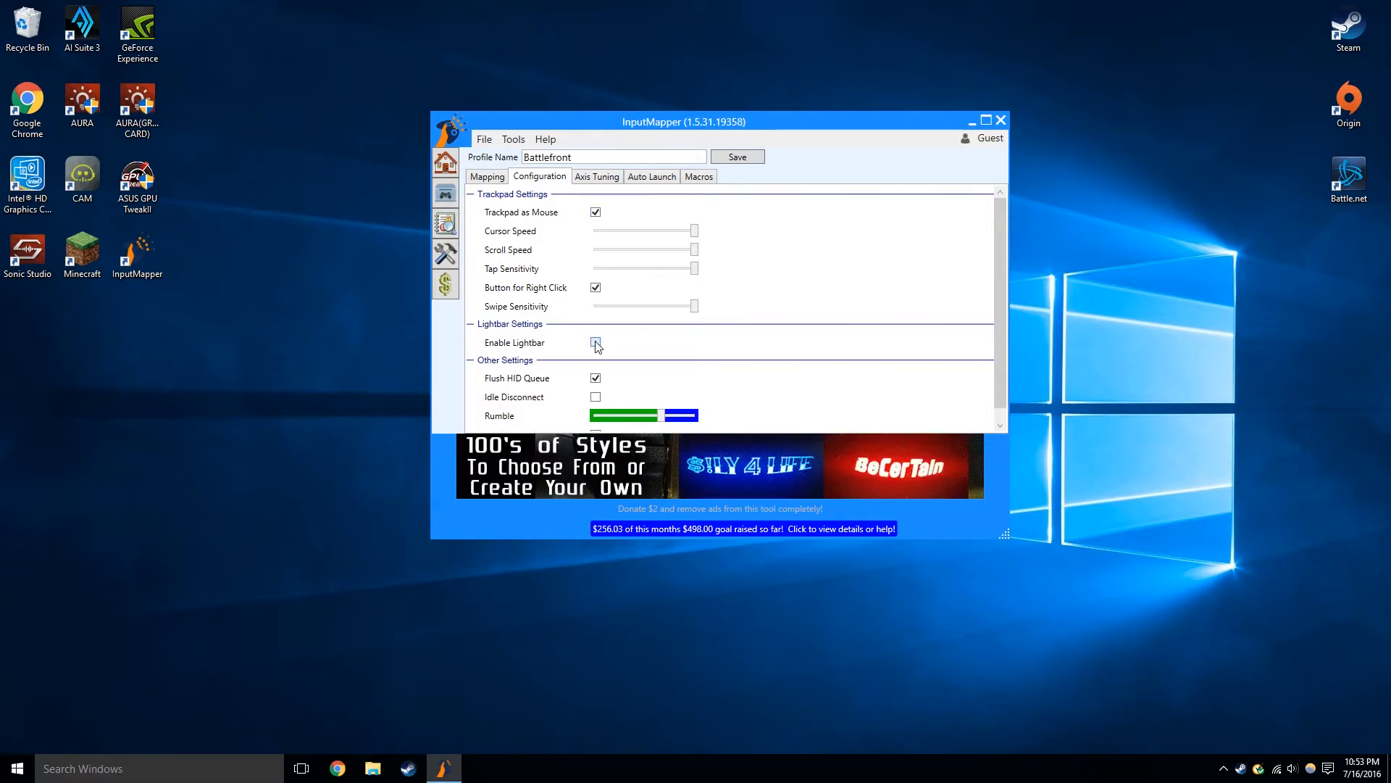
click(596, 345)
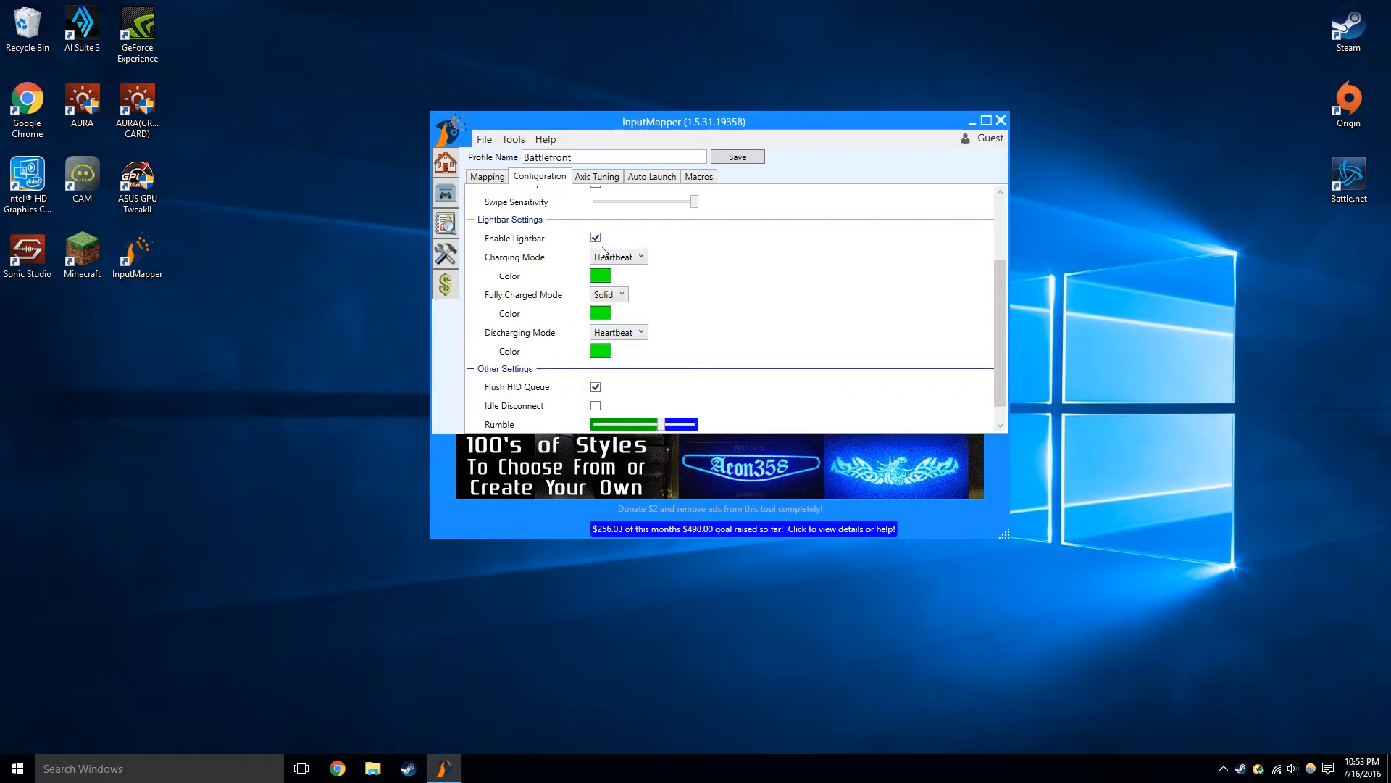
click(619, 257)
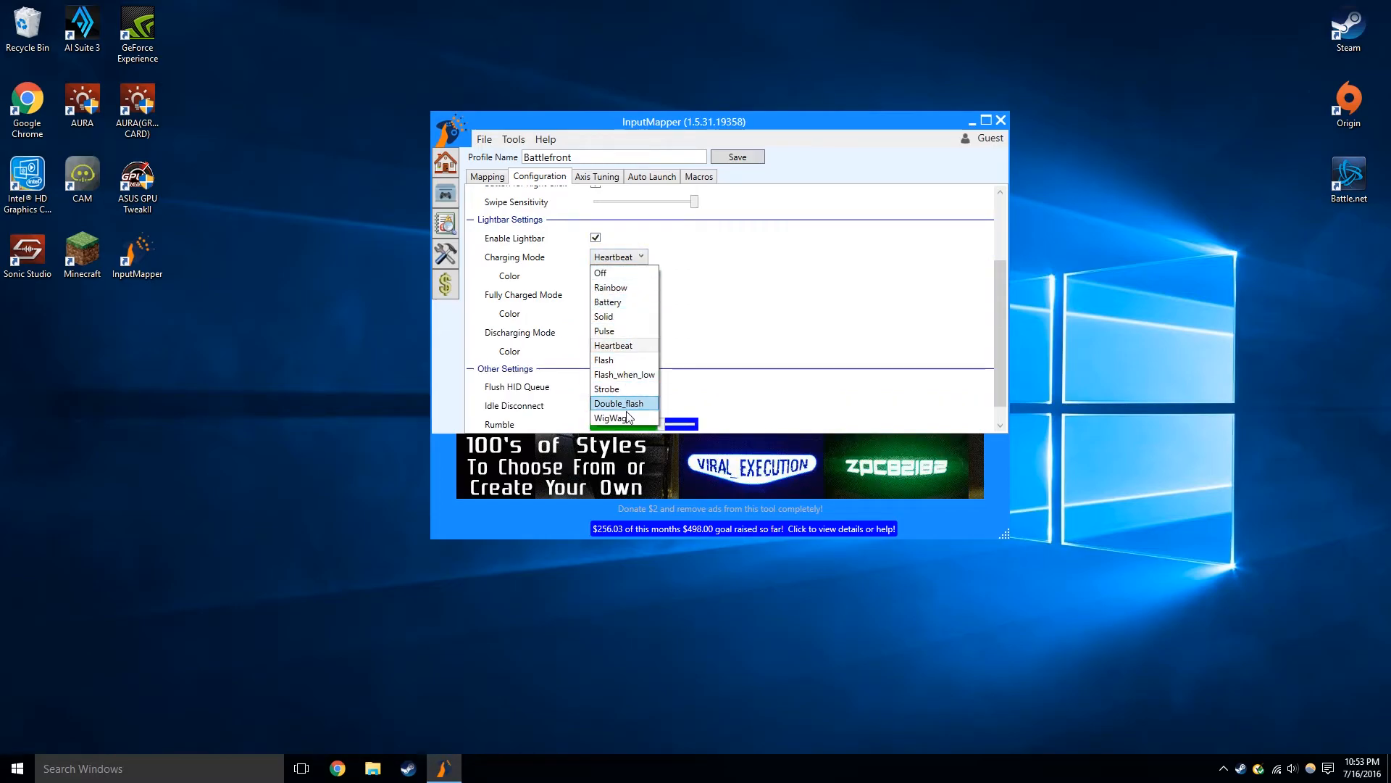
mouse_move(601, 244)
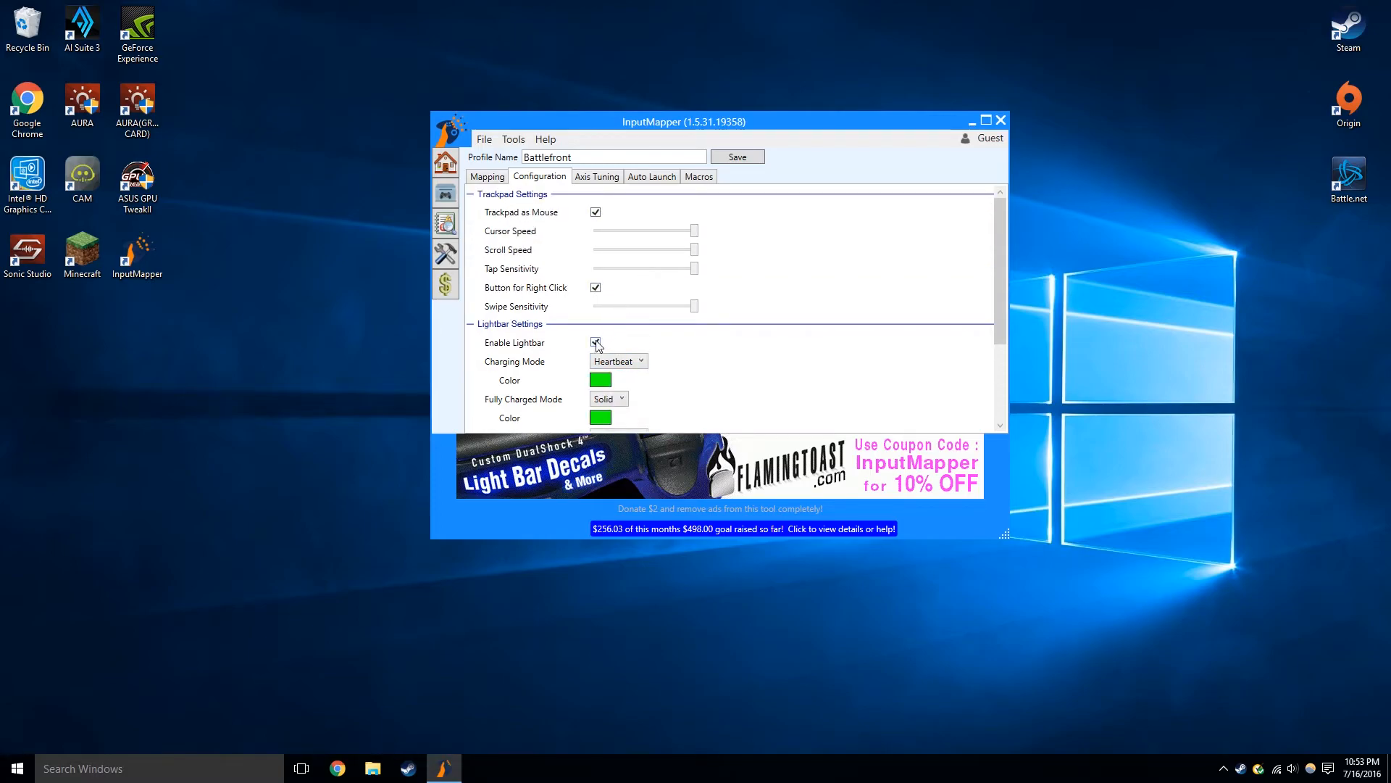
click(596, 342)
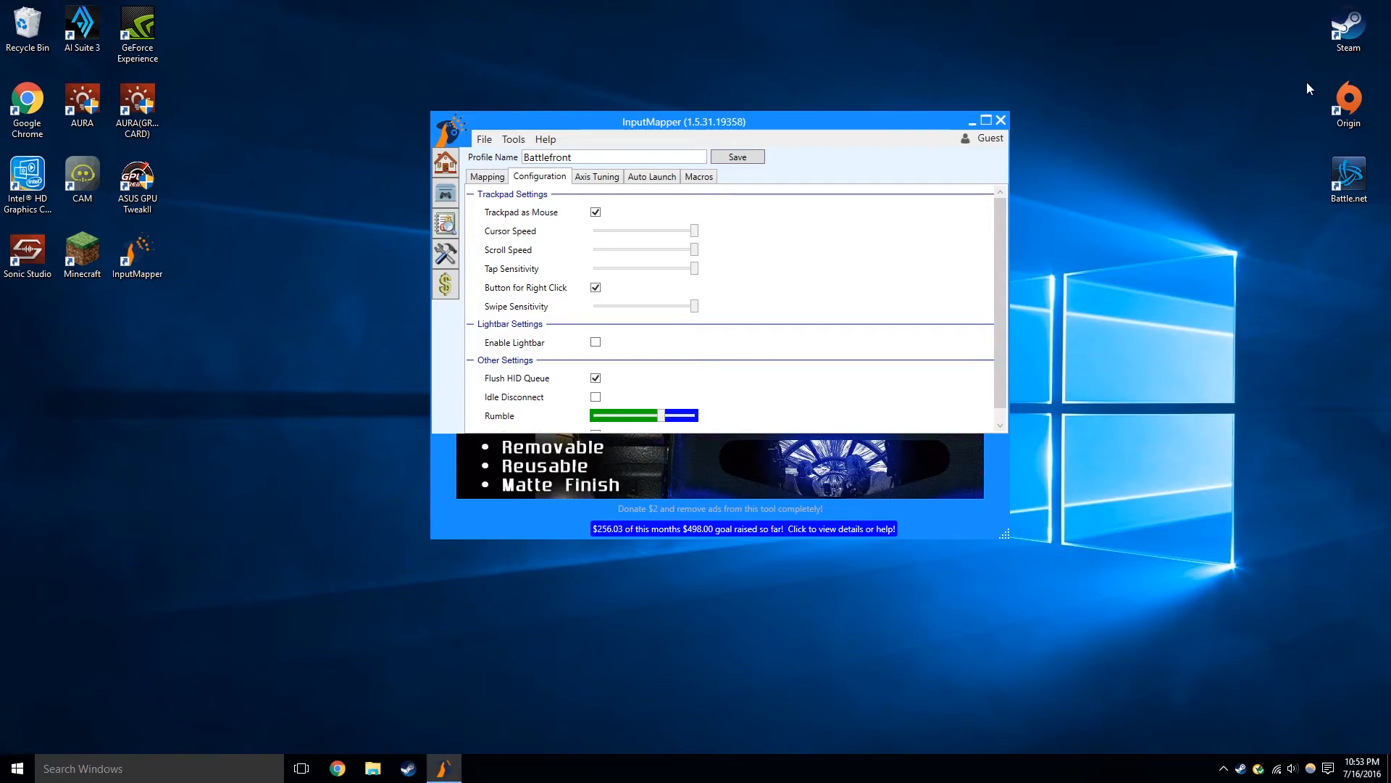
mouse_move(951, 238)
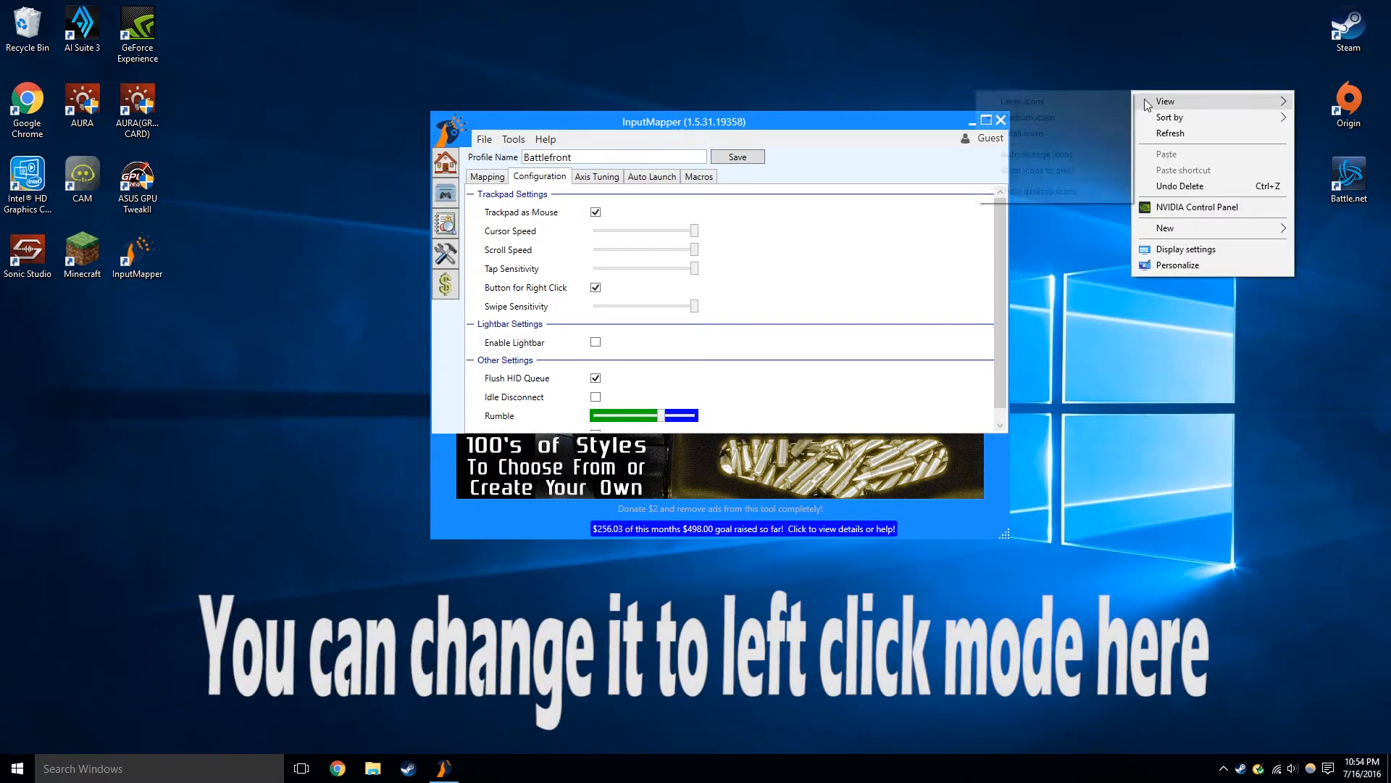
Test the controller trackpad's right-click on the desktop.
click(1069, 17)
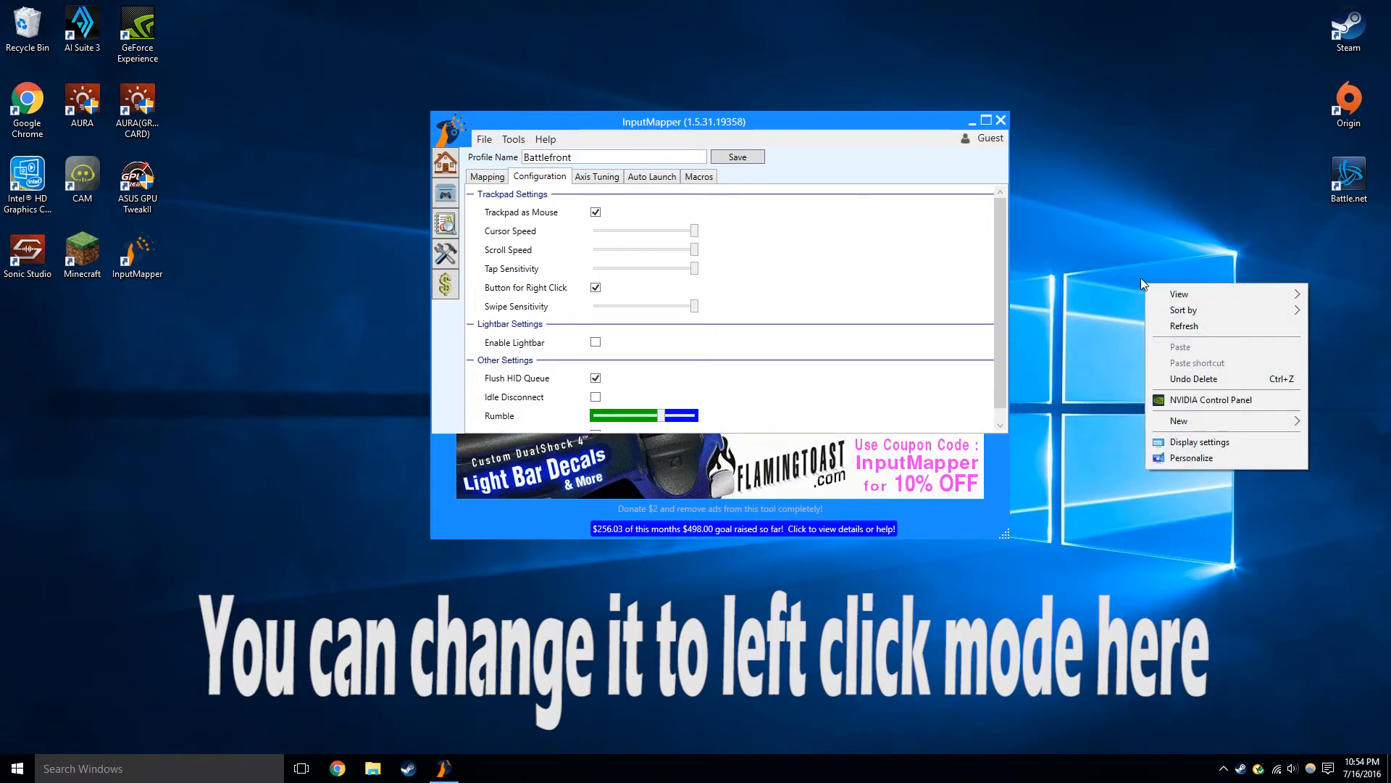
click(1179, 293)
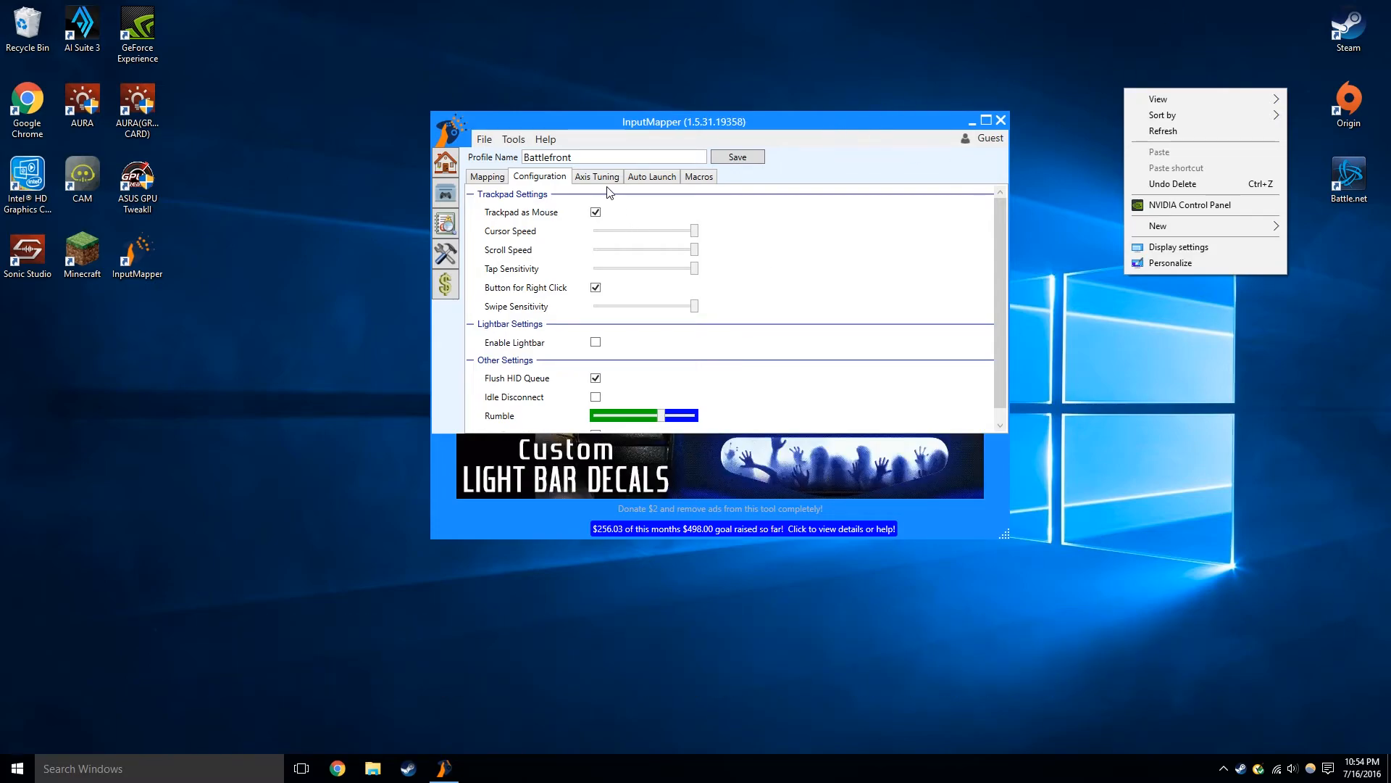
Scroll through the Axis Tuning settings for sticks, gyro and accelerometer, then view Auto Launch.
click(596, 176)
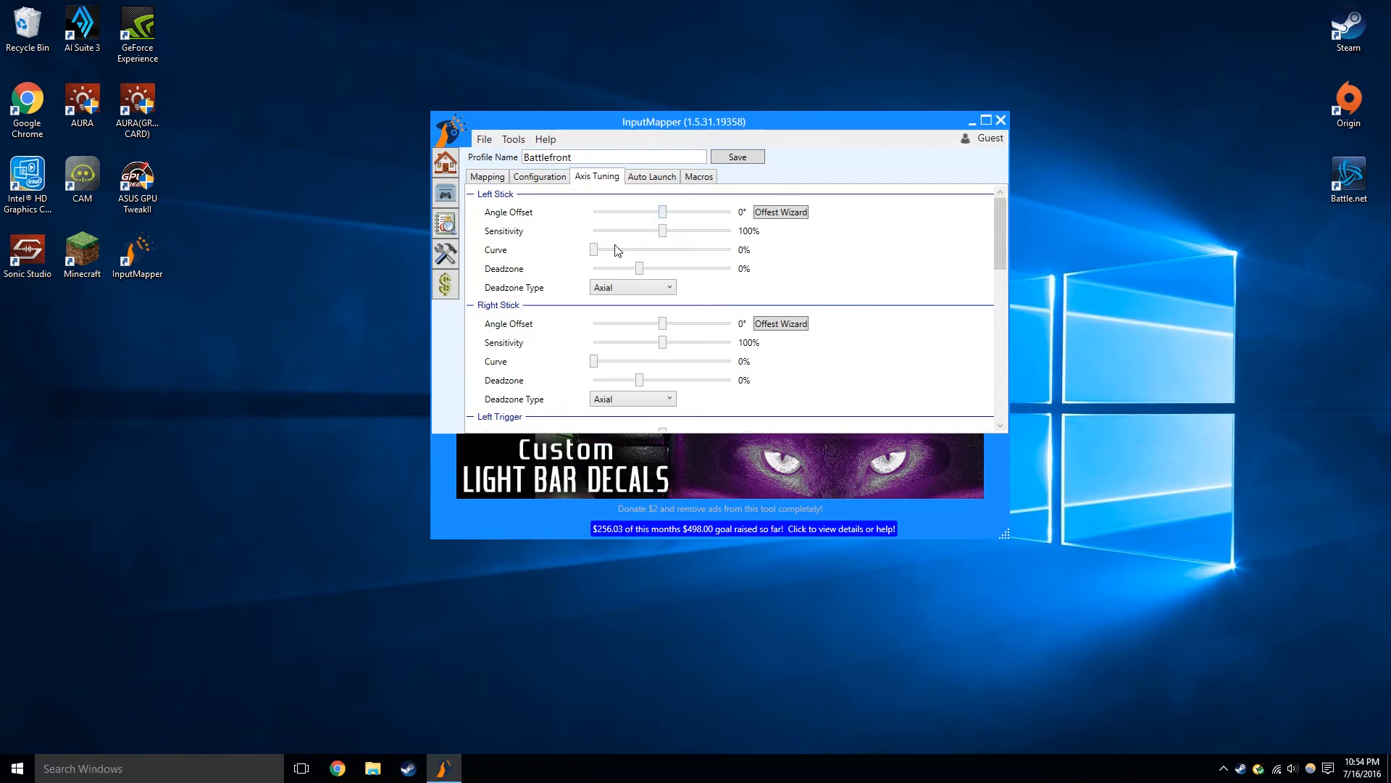
mouse_move(585, 286)
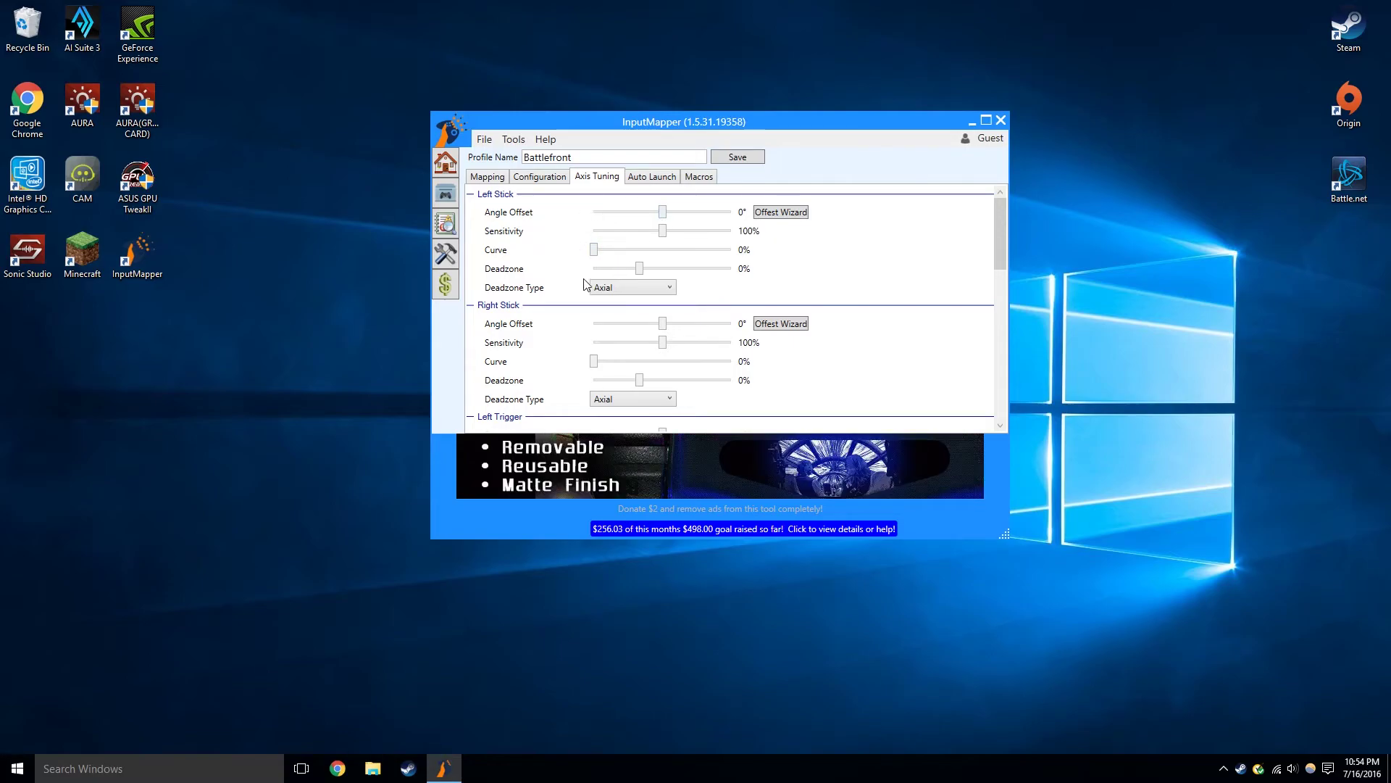
scroll(down, 3)
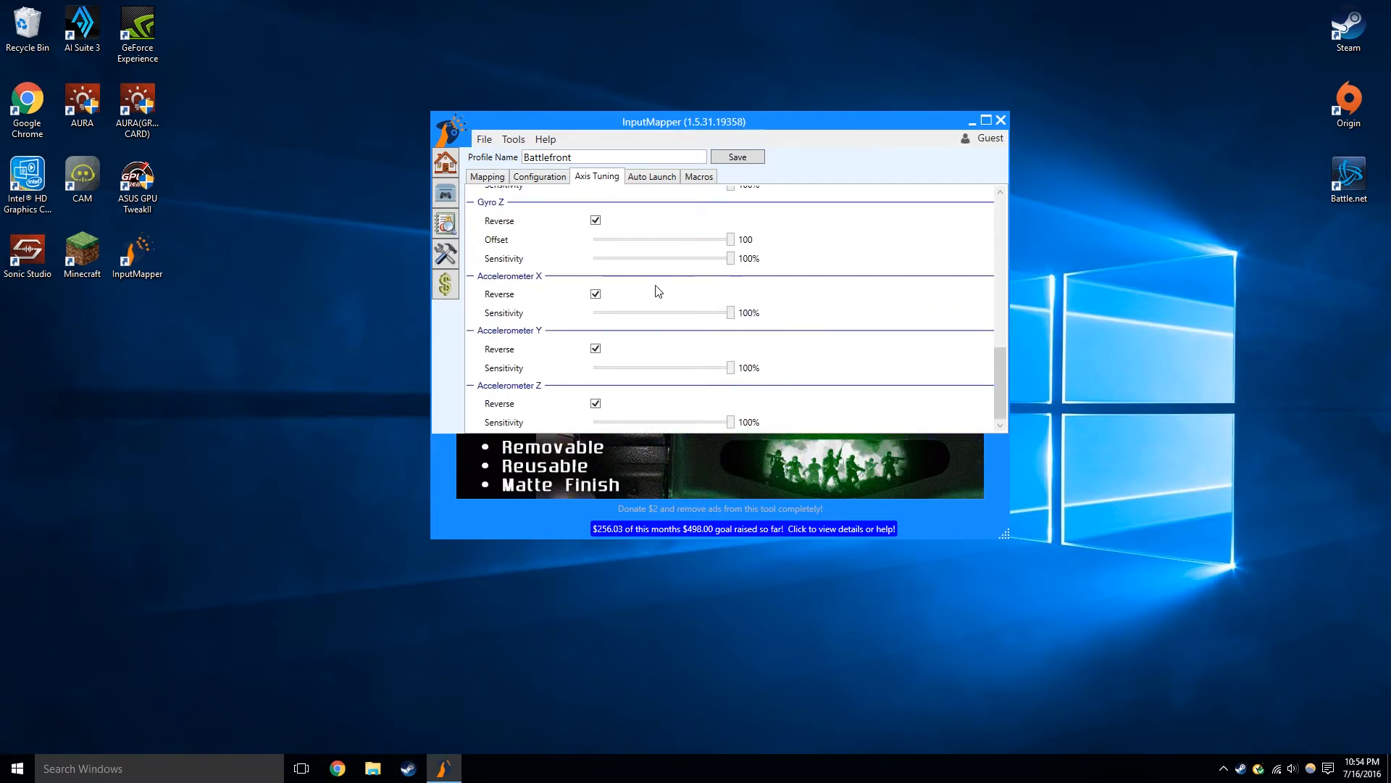
scroll(up, 3)
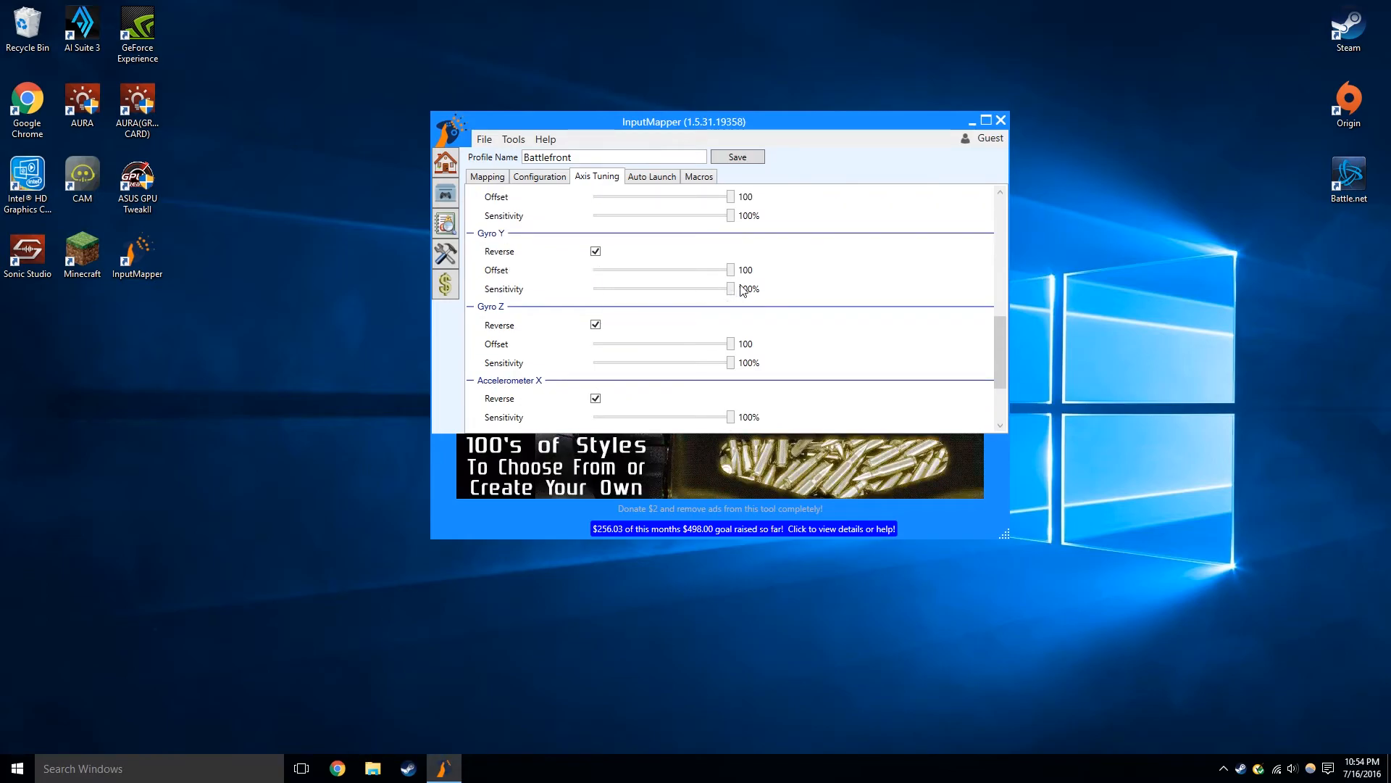
scroll(up, 3)
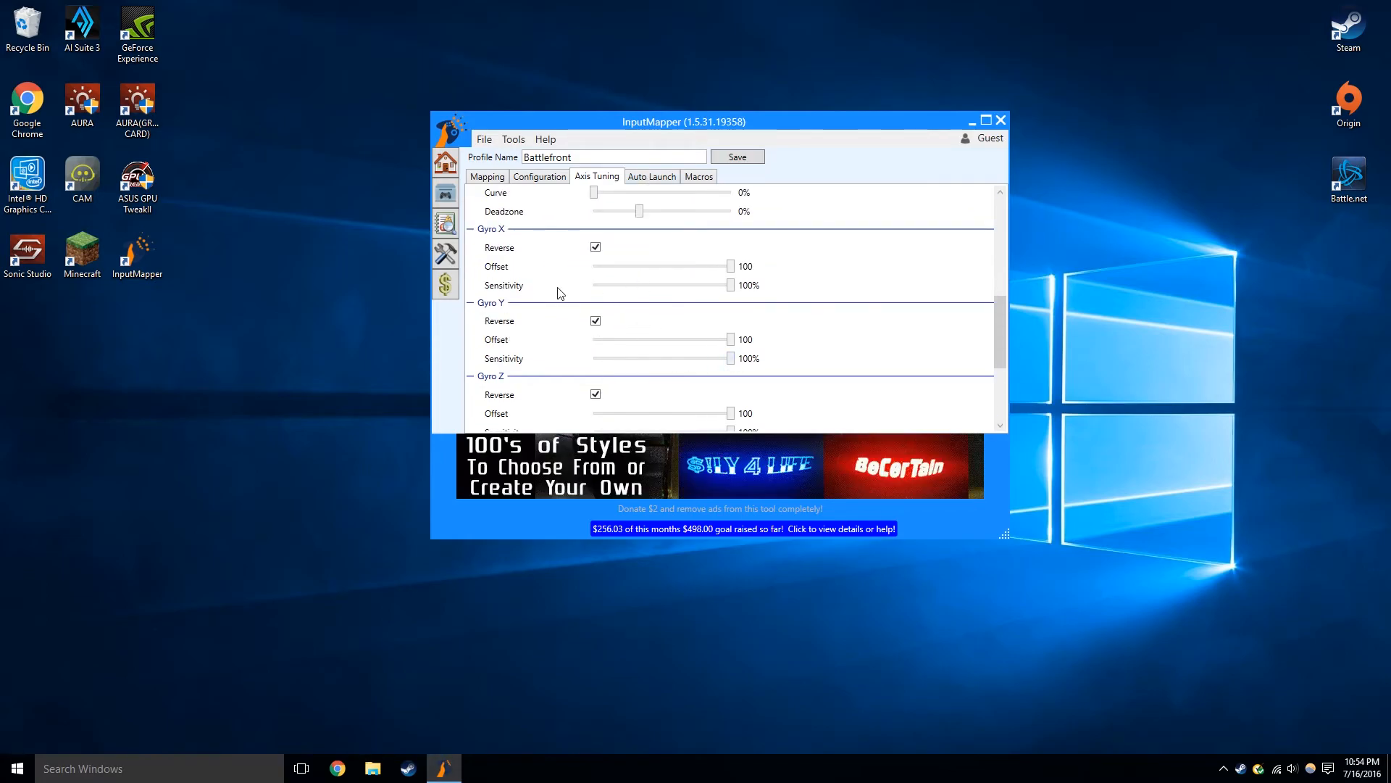
click(651, 176)
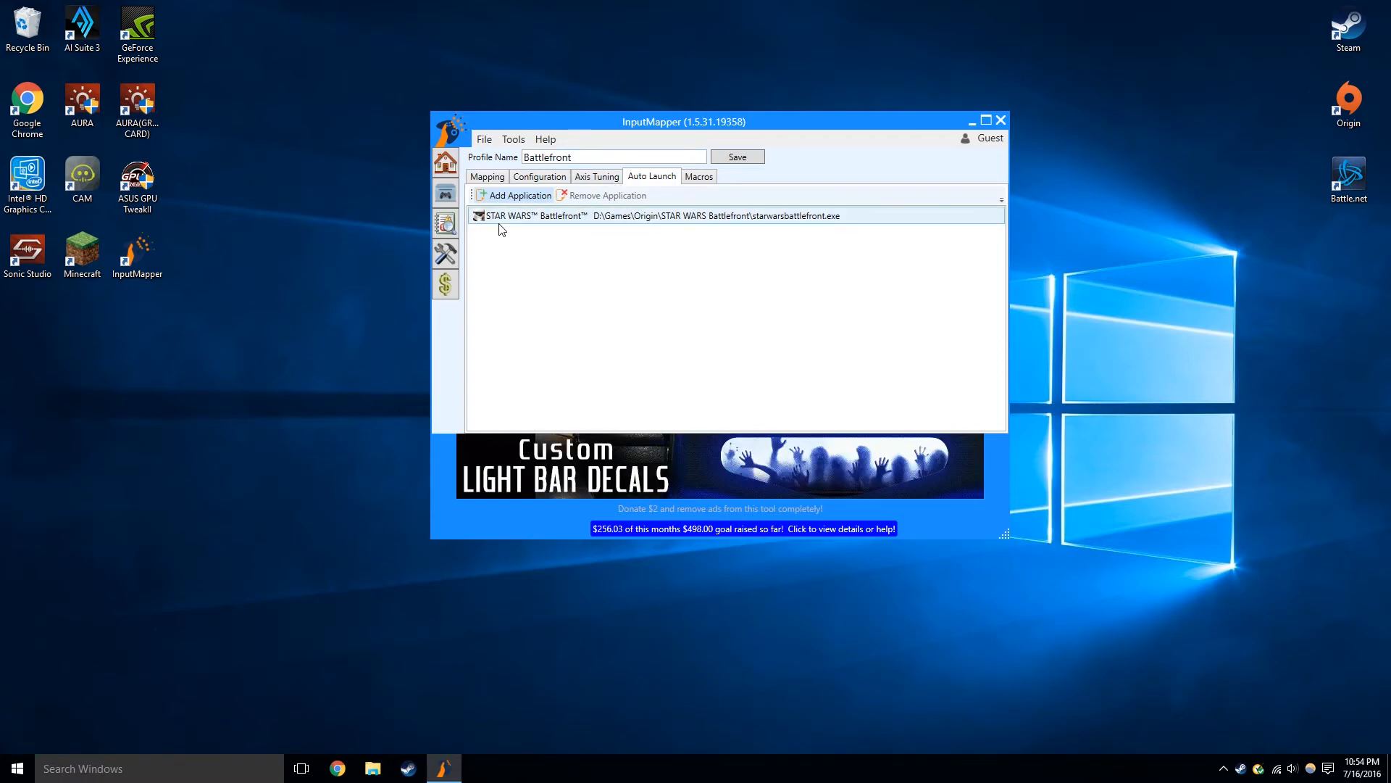
mouse_move(1065, 235)
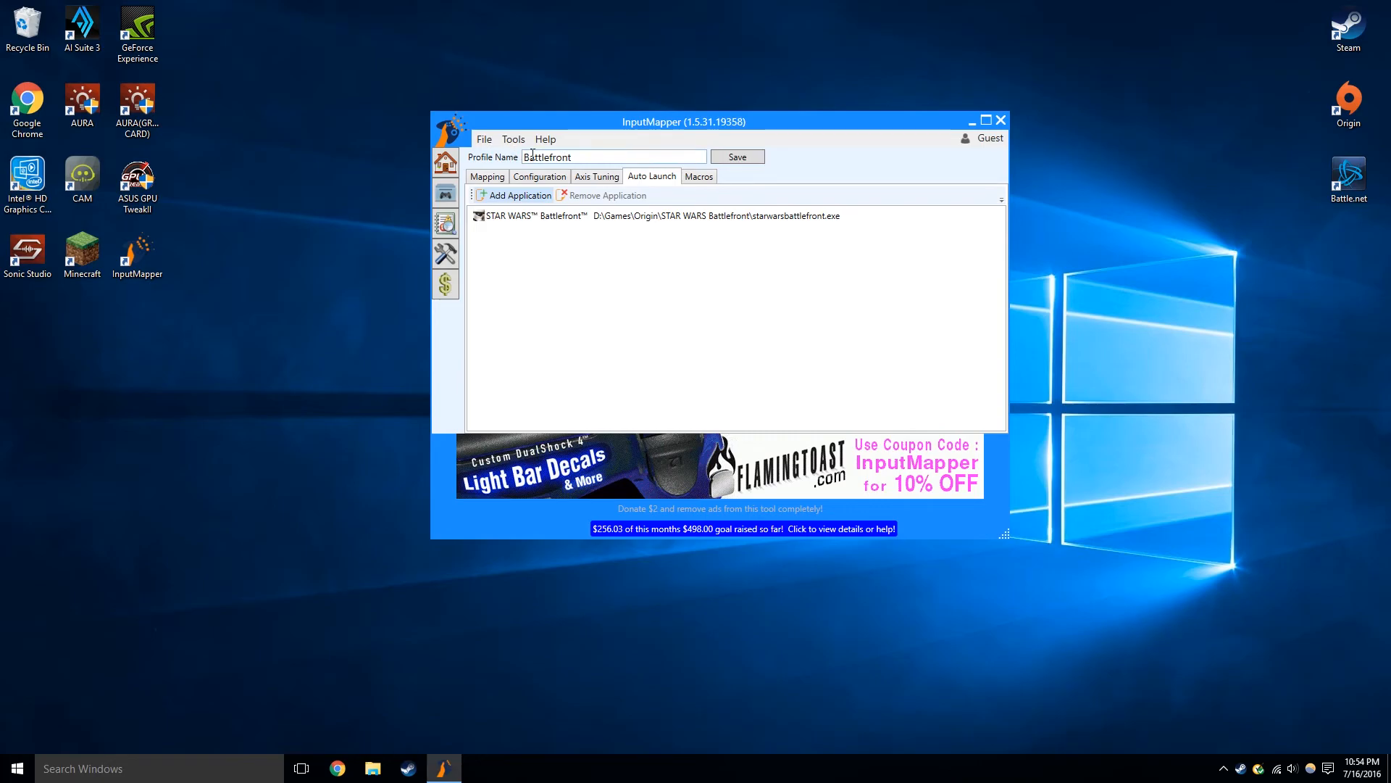
View the Macros list with TriggerMacro, then InputMapper's application settings.
click(698, 175)
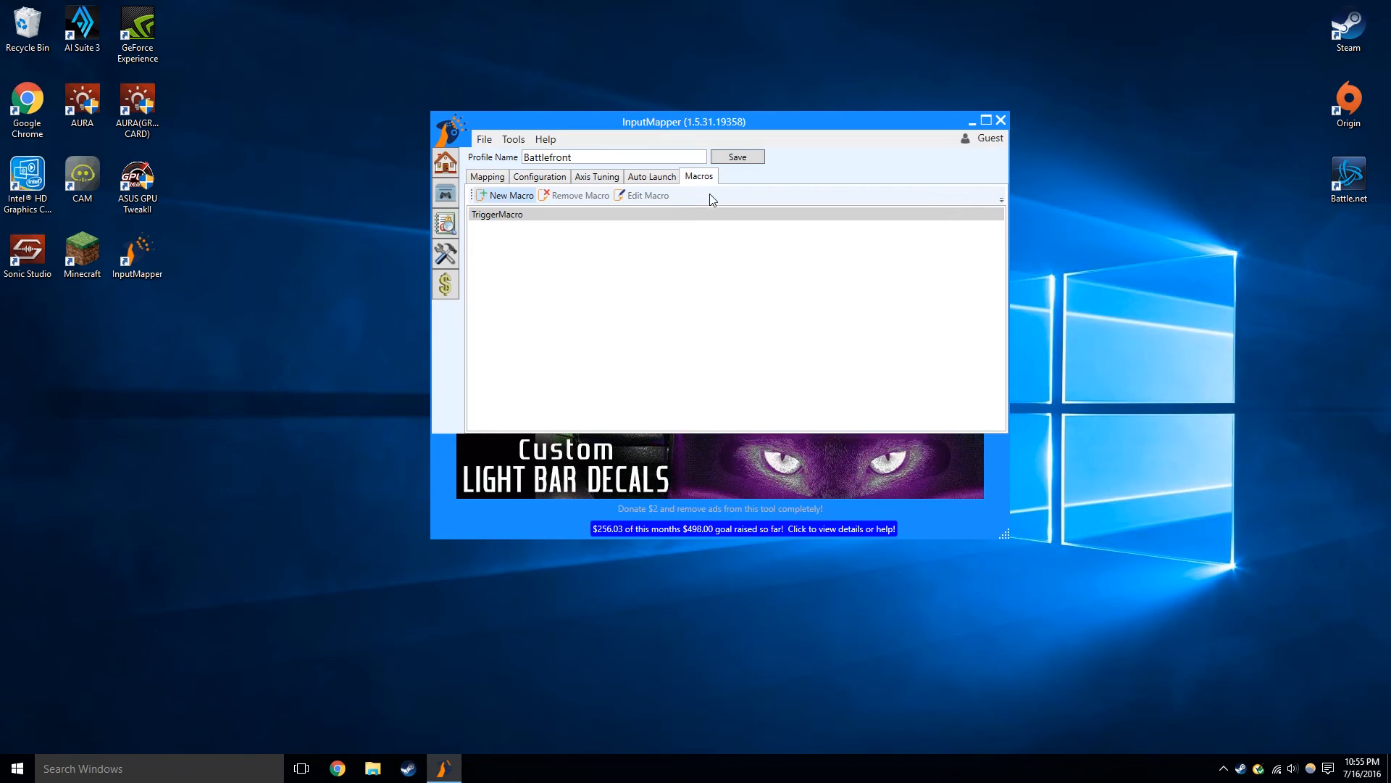
mouse_move(700, 187)
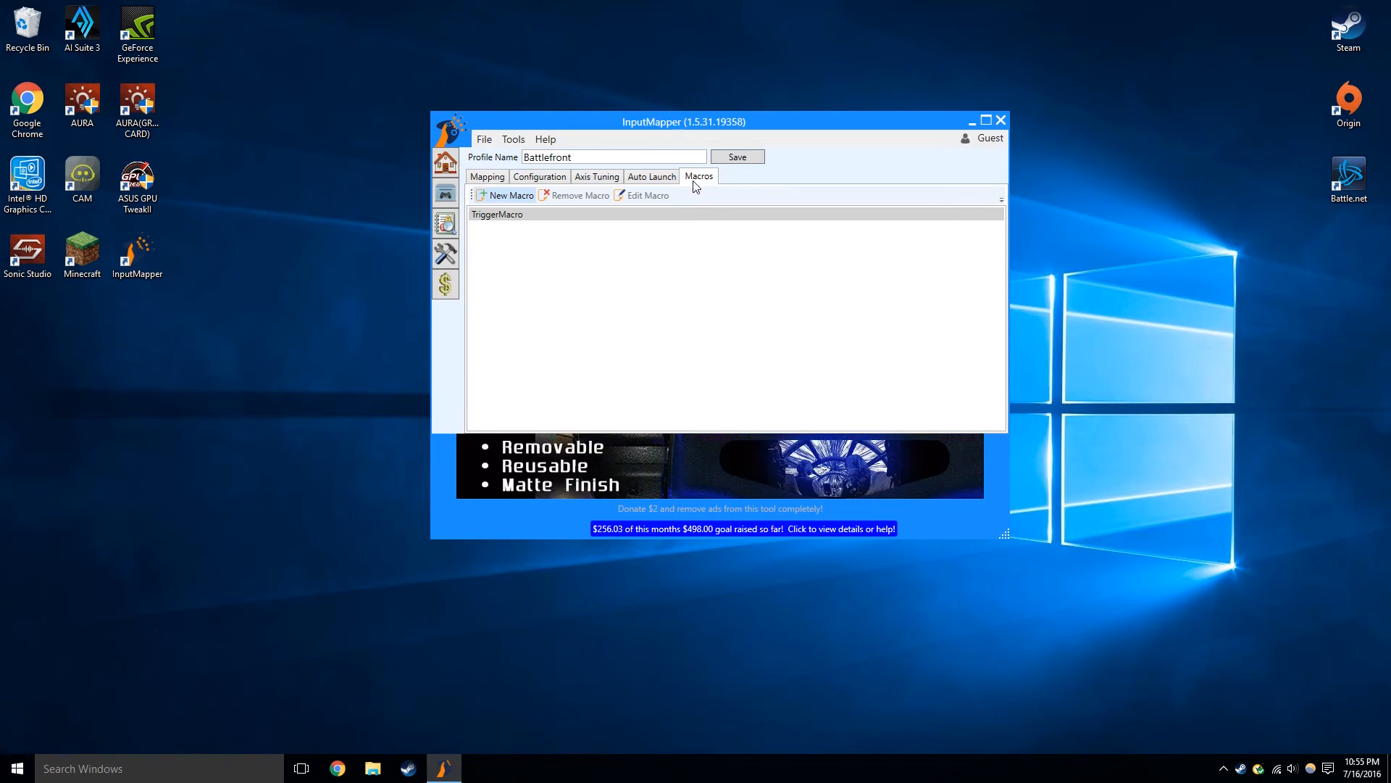
click(485, 140)
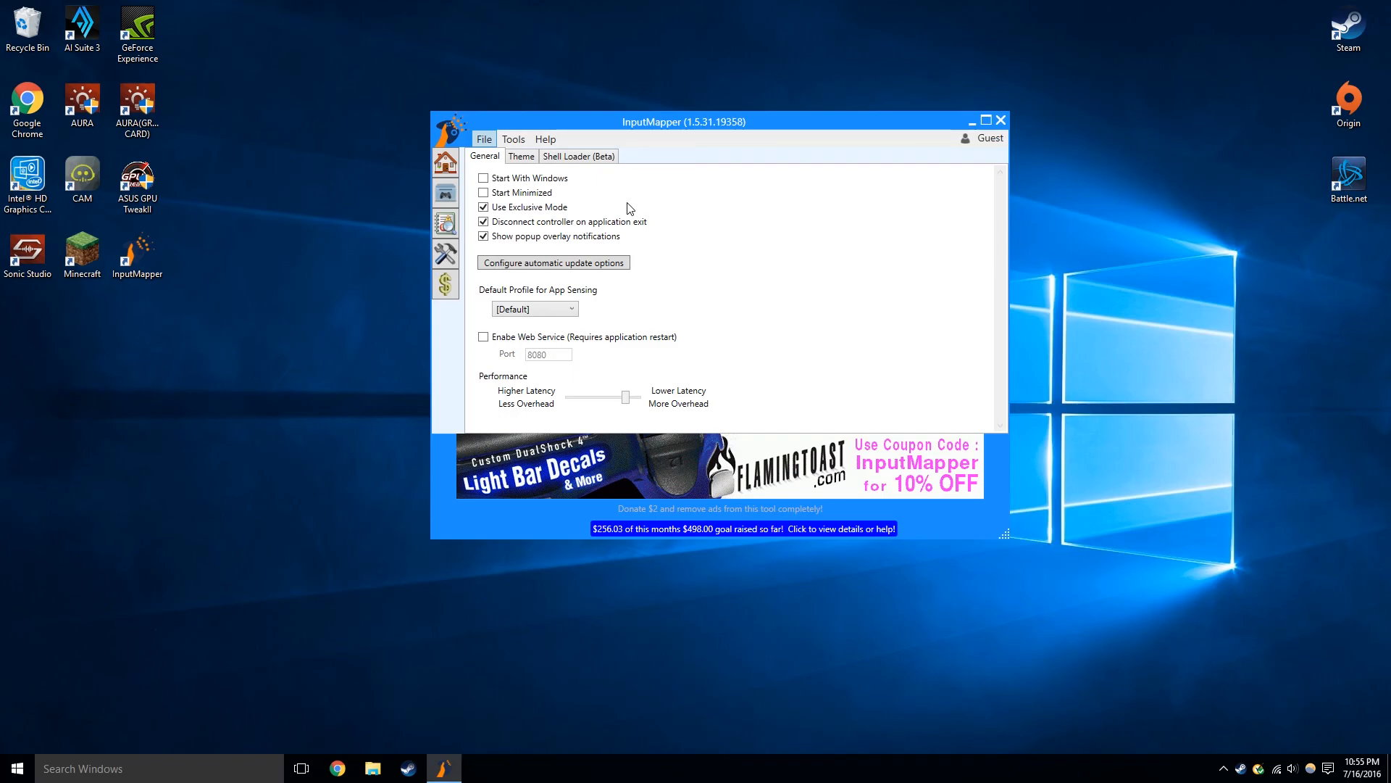
mouse_move(661, 214)
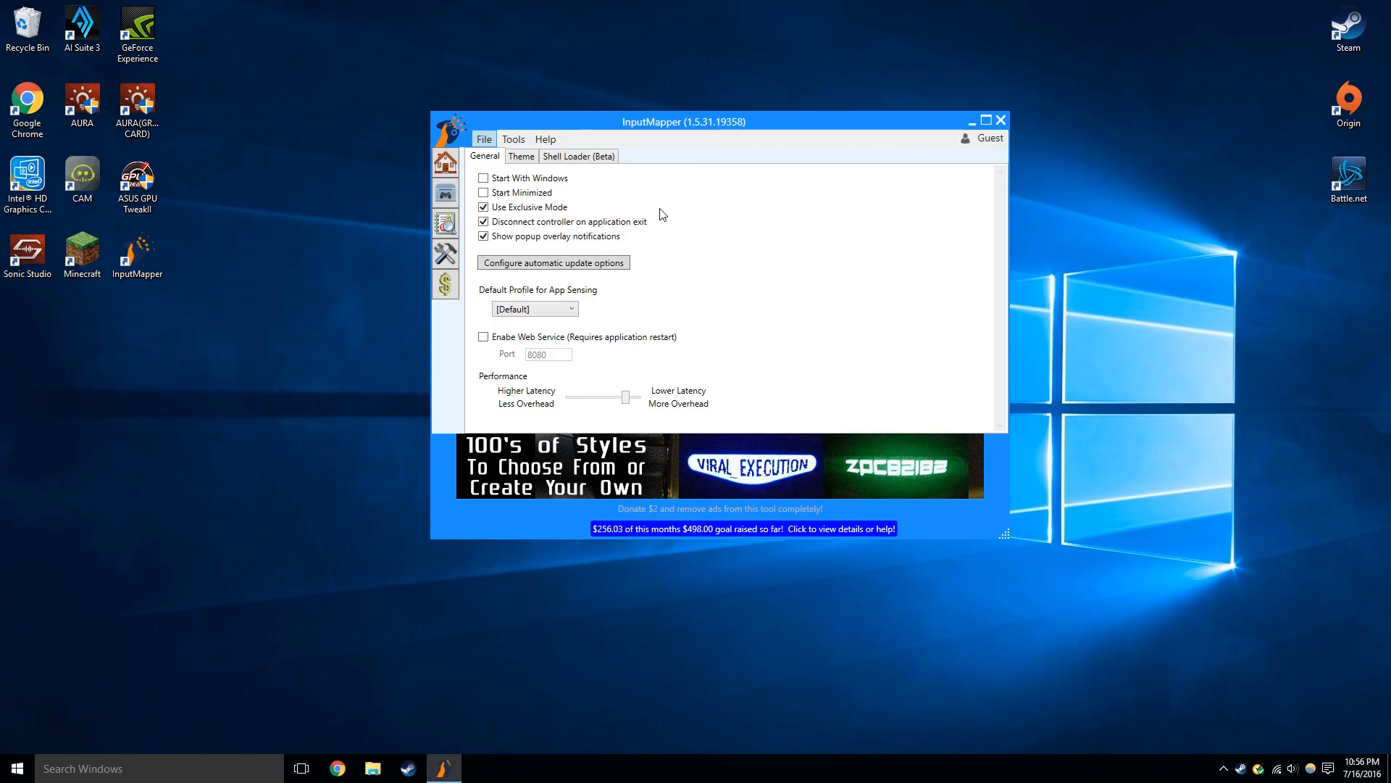
mouse_move(697, 189)
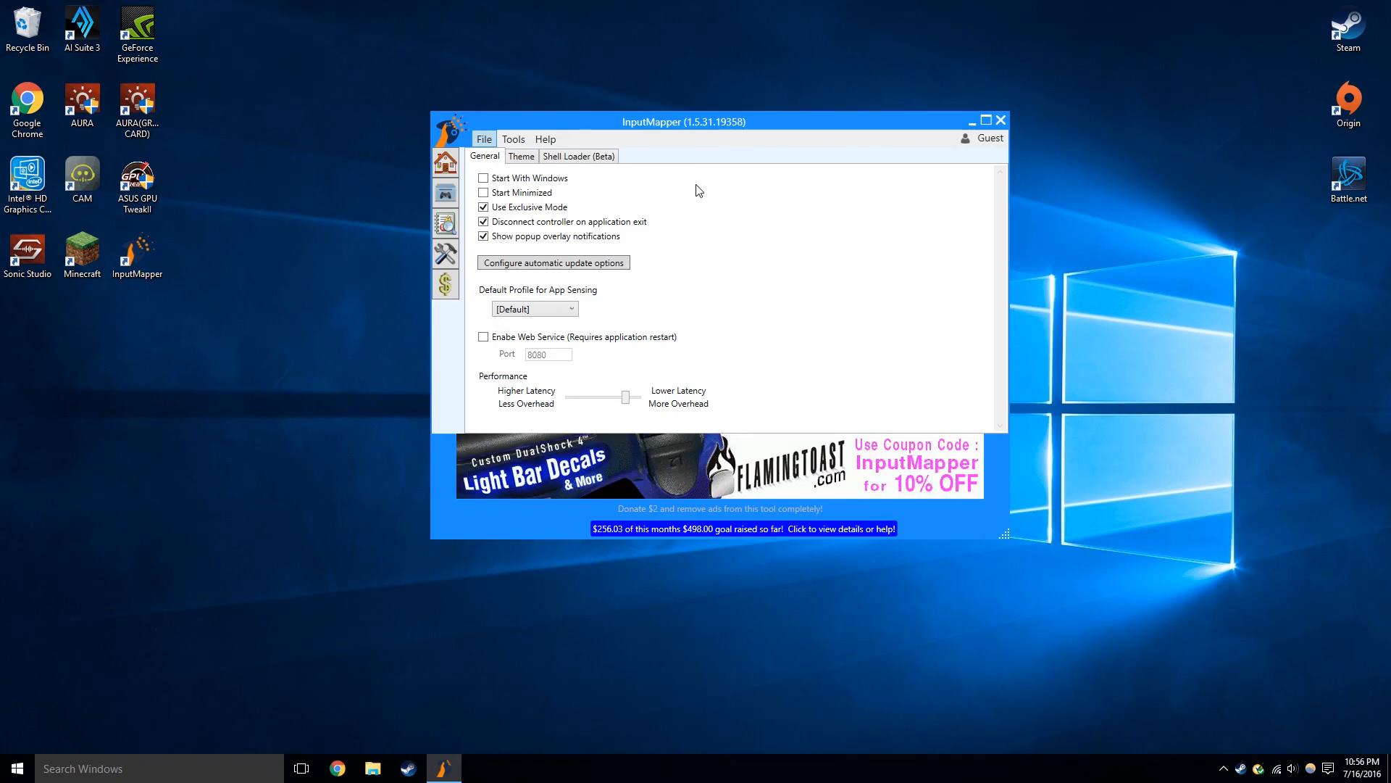